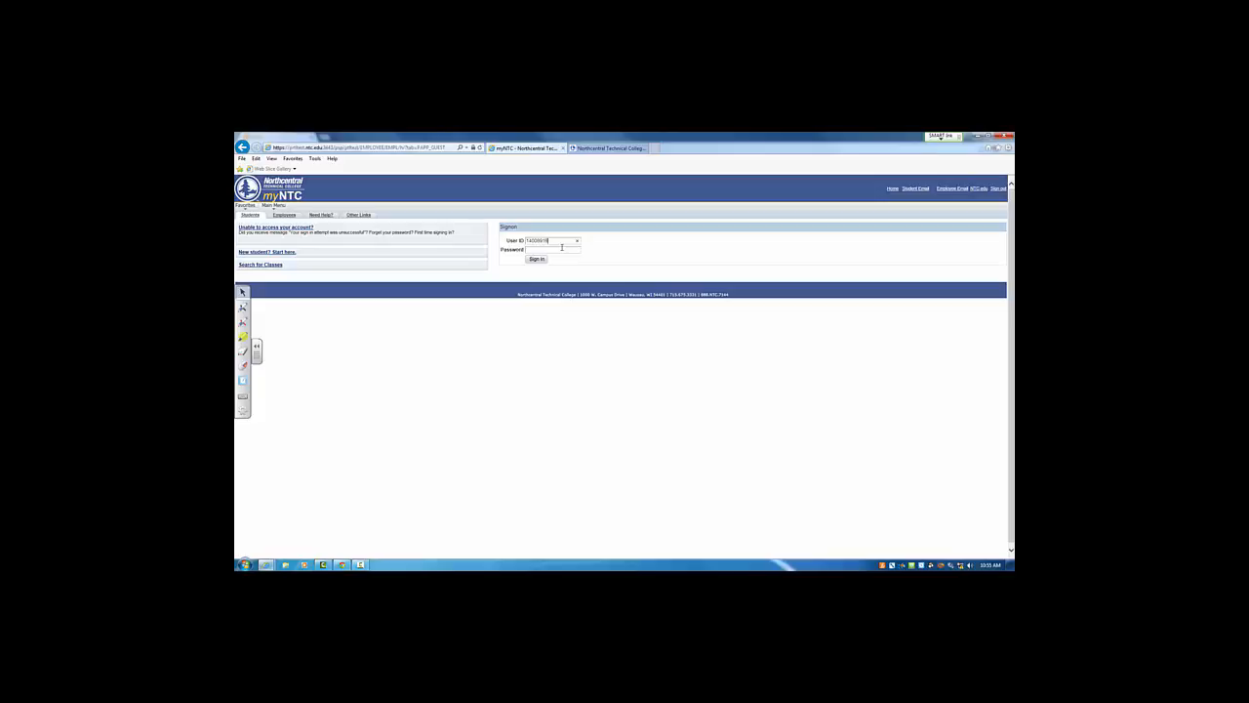
Step: Sign in to myNTC and reach the Schedule Builder page through the Student Center
{"action": "type", "text": "••••"}
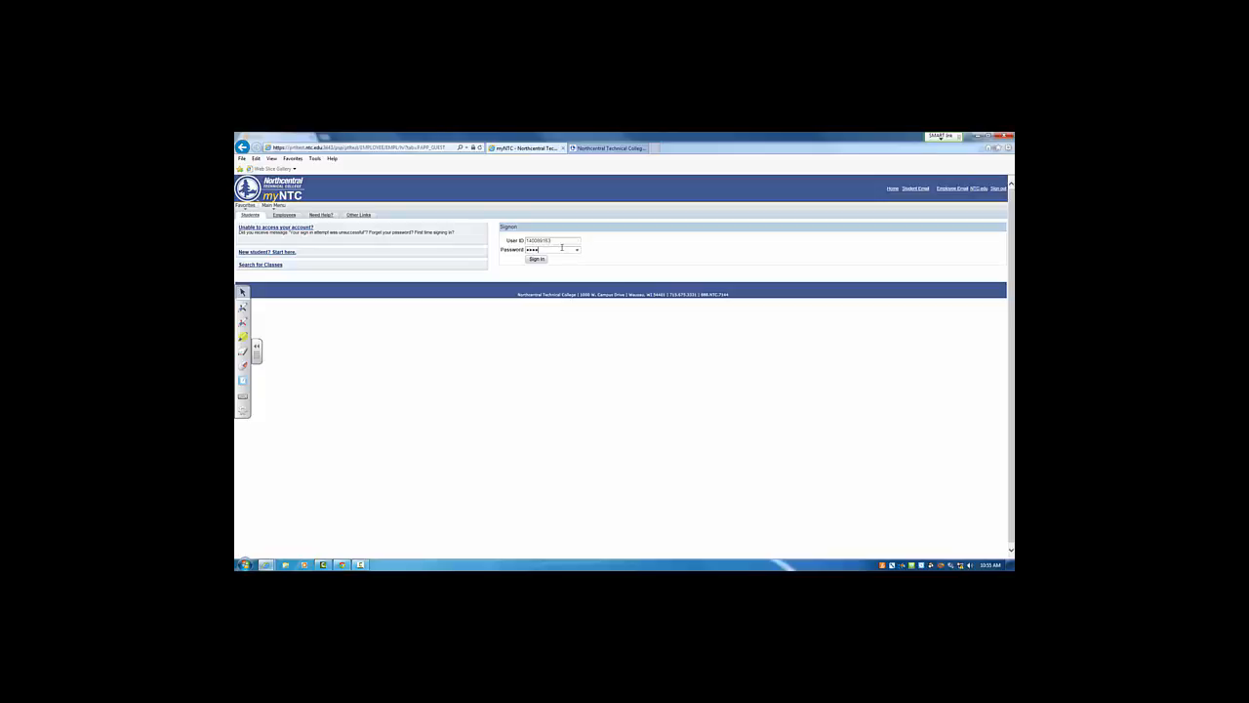
{"action": "left_click", "coordinate": [537, 260]}
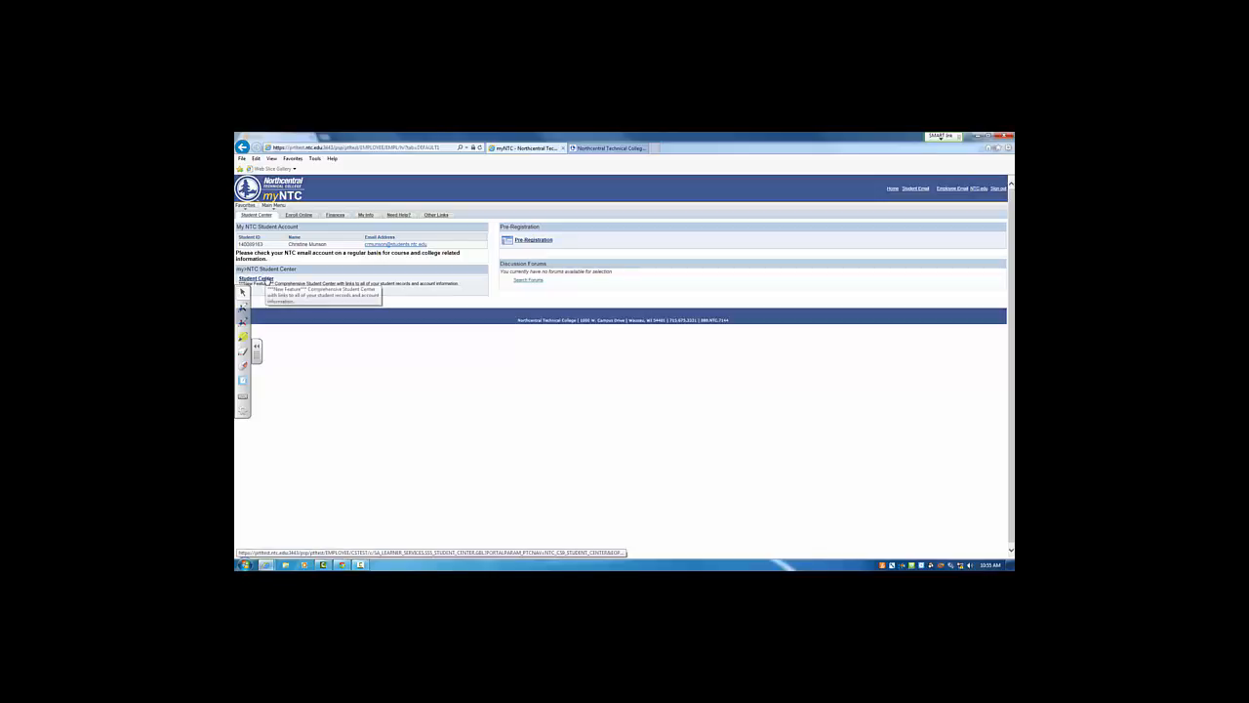
{"action": "left_click", "coordinate": [256, 277]}
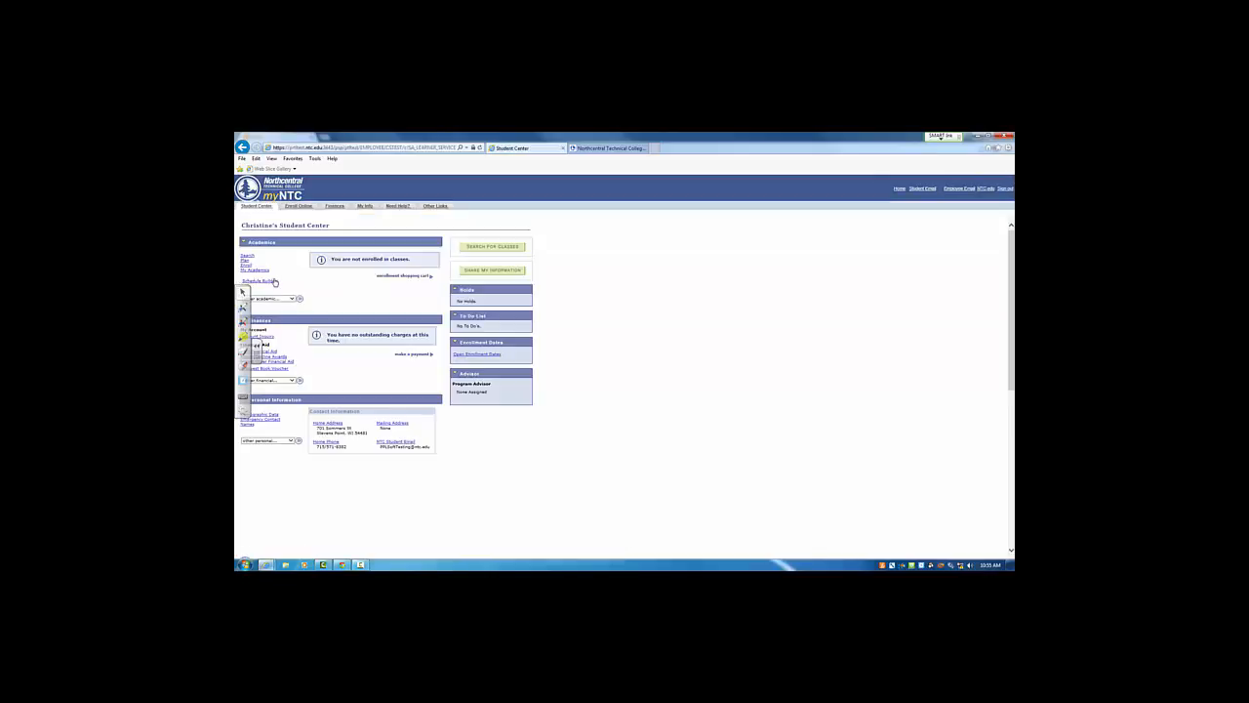
{"action": "mouse_move", "coordinate": [257, 281]}
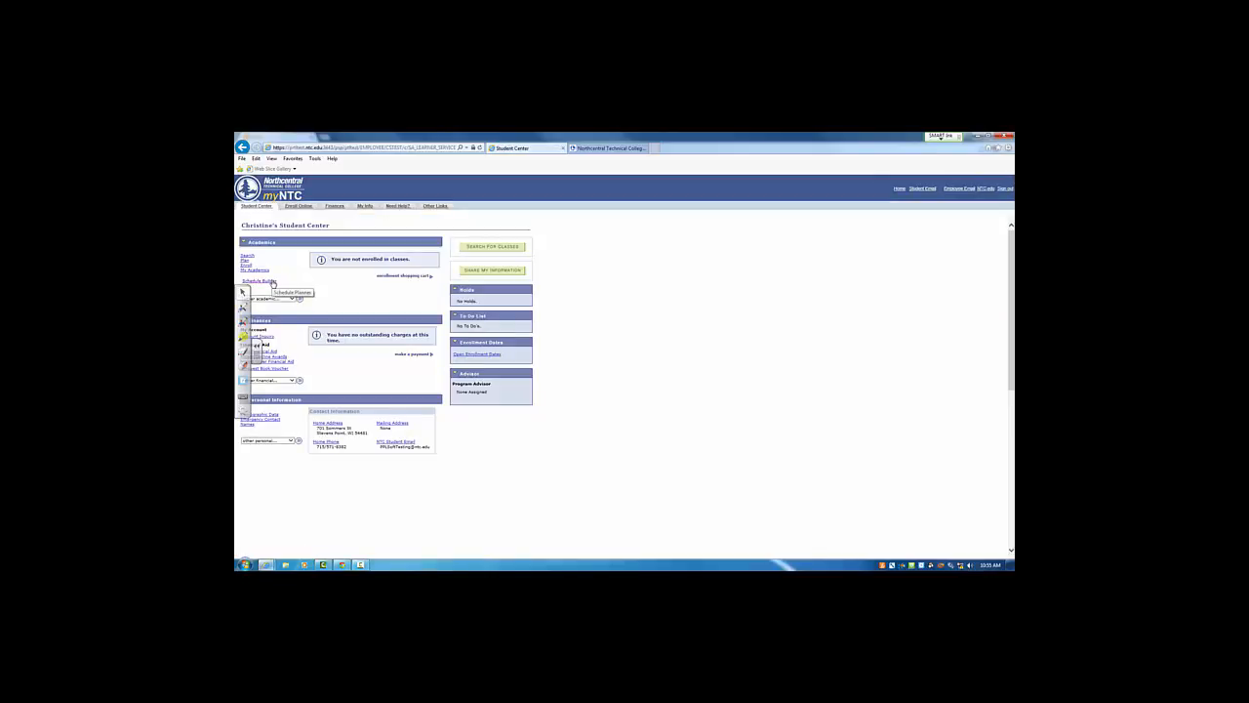
{"action": "left_click", "coordinate": [258, 281]}
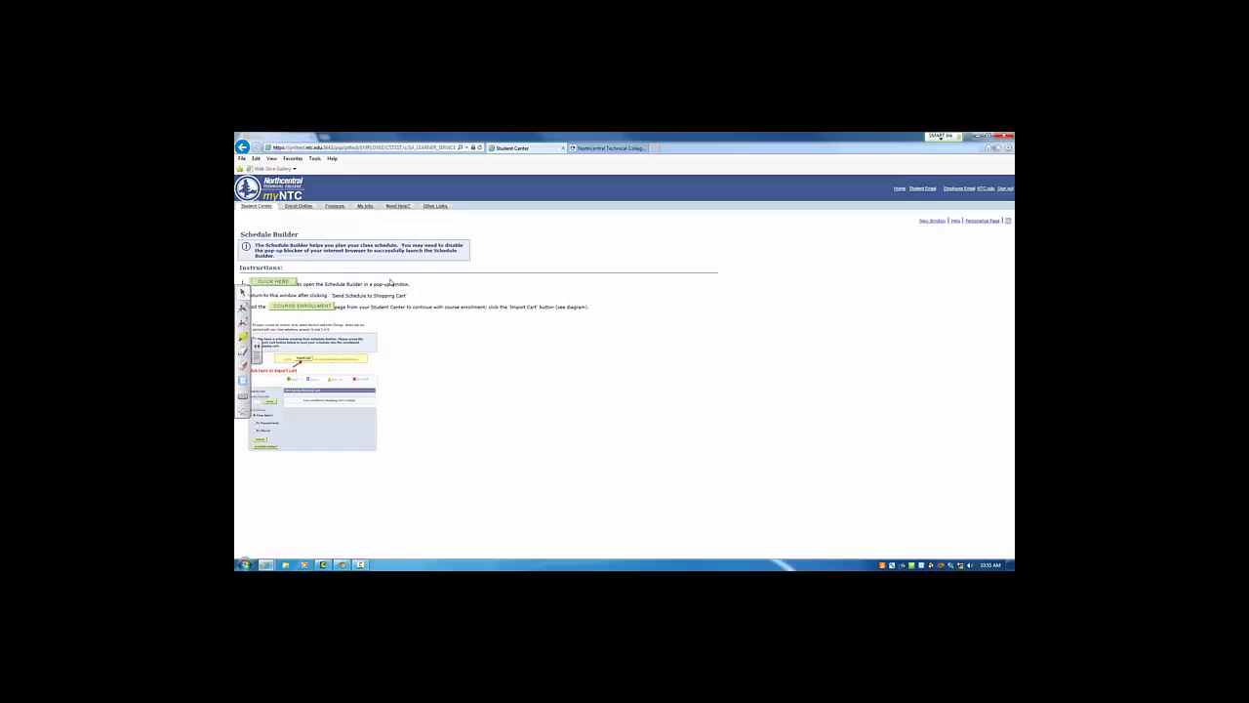
{"action": "mouse_move", "coordinate": [274, 281]}
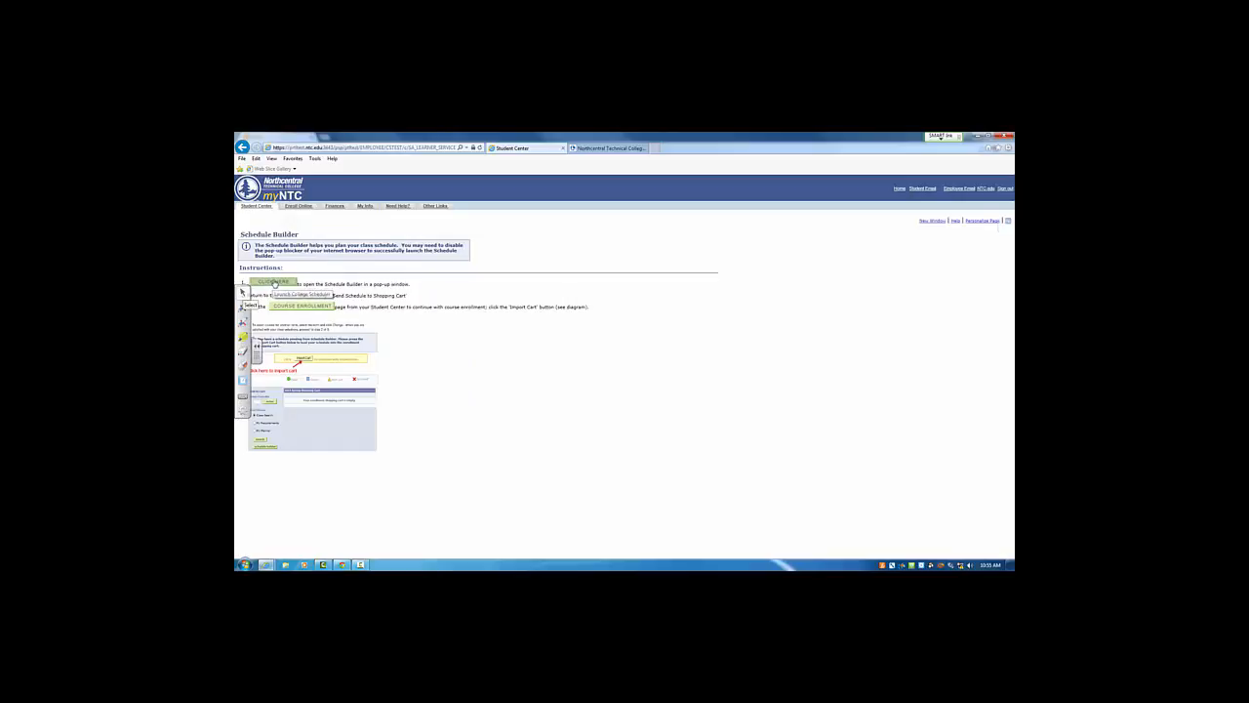
Step: Launch the Schedule Builder planner in its own window
{"action": "left_click", "coordinate": [273, 281]}
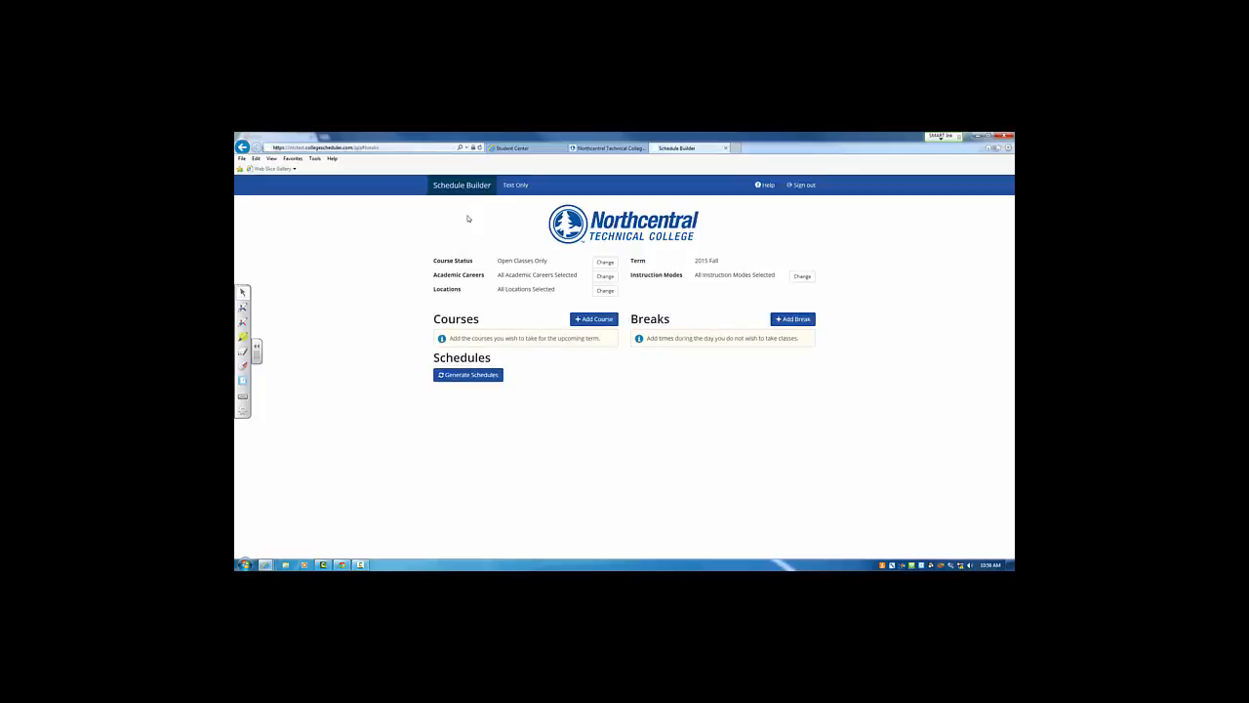
{"action": "mouse_move", "coordinate": [500, 320]}
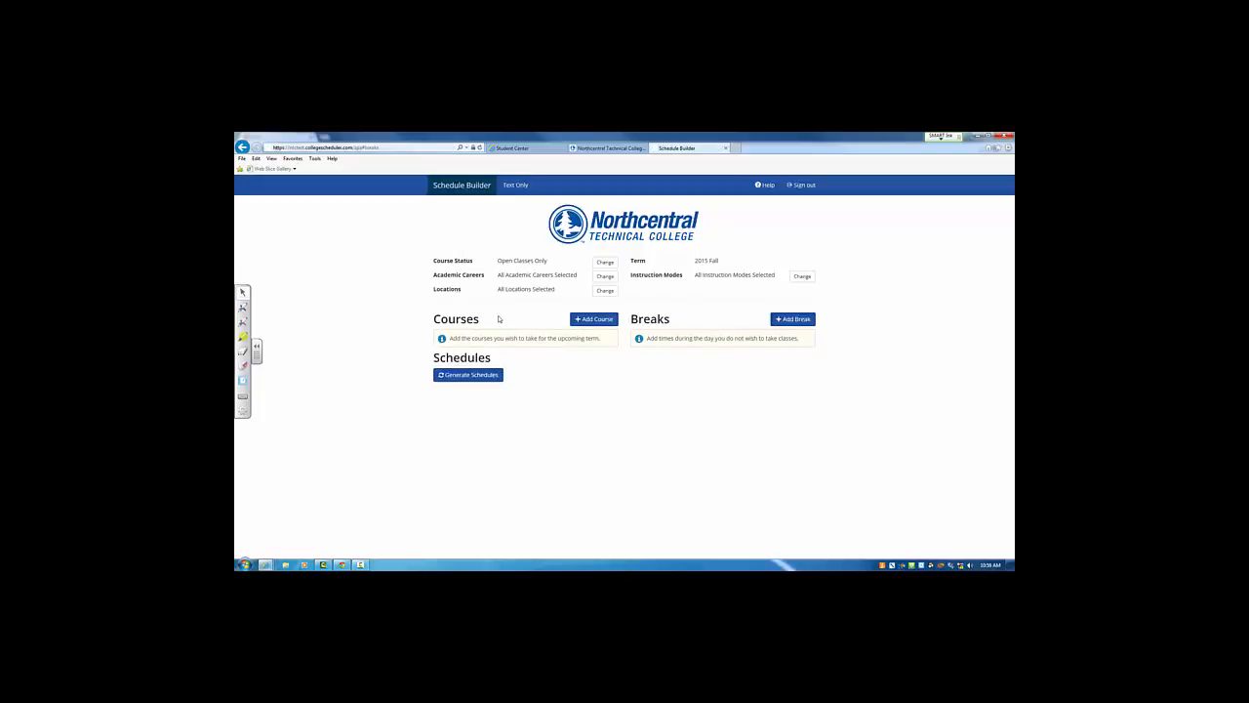
{"action": "mouse_move", "coordinate": [691, 320]}
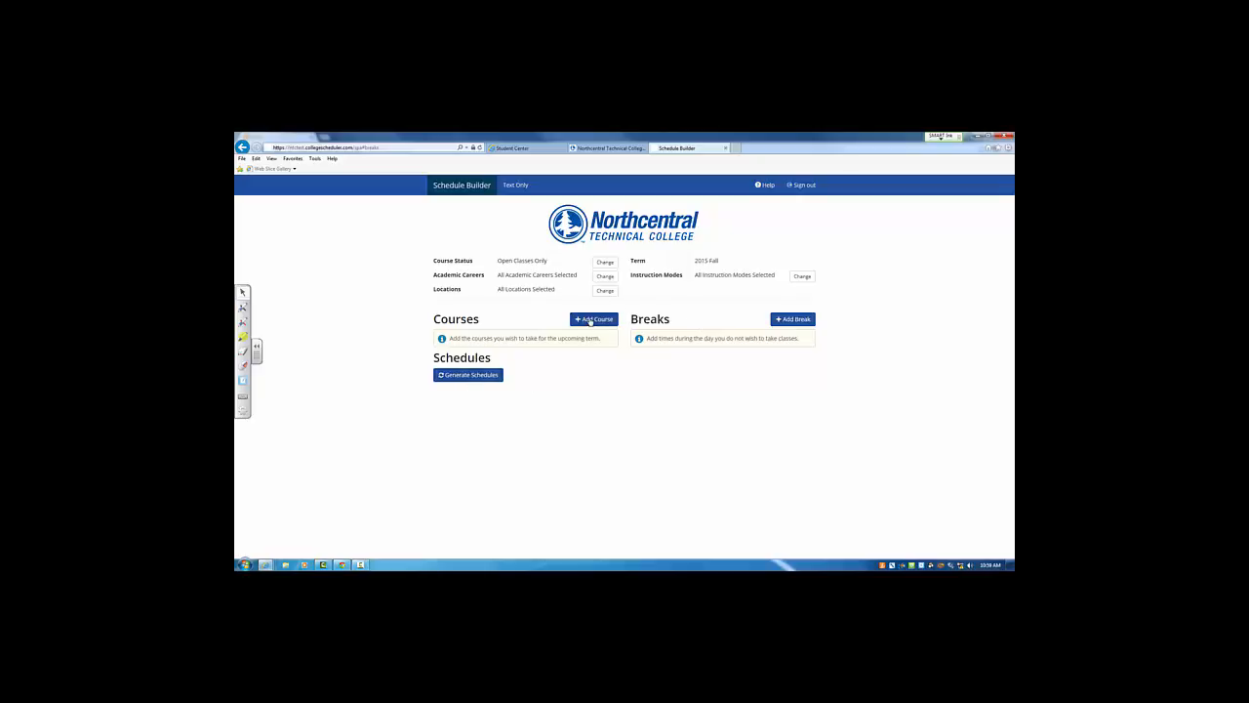
Step: Search by course number and add Intro to Psychology to the planned courses
{"action": "left_click", "coordinate": [594, 320]}
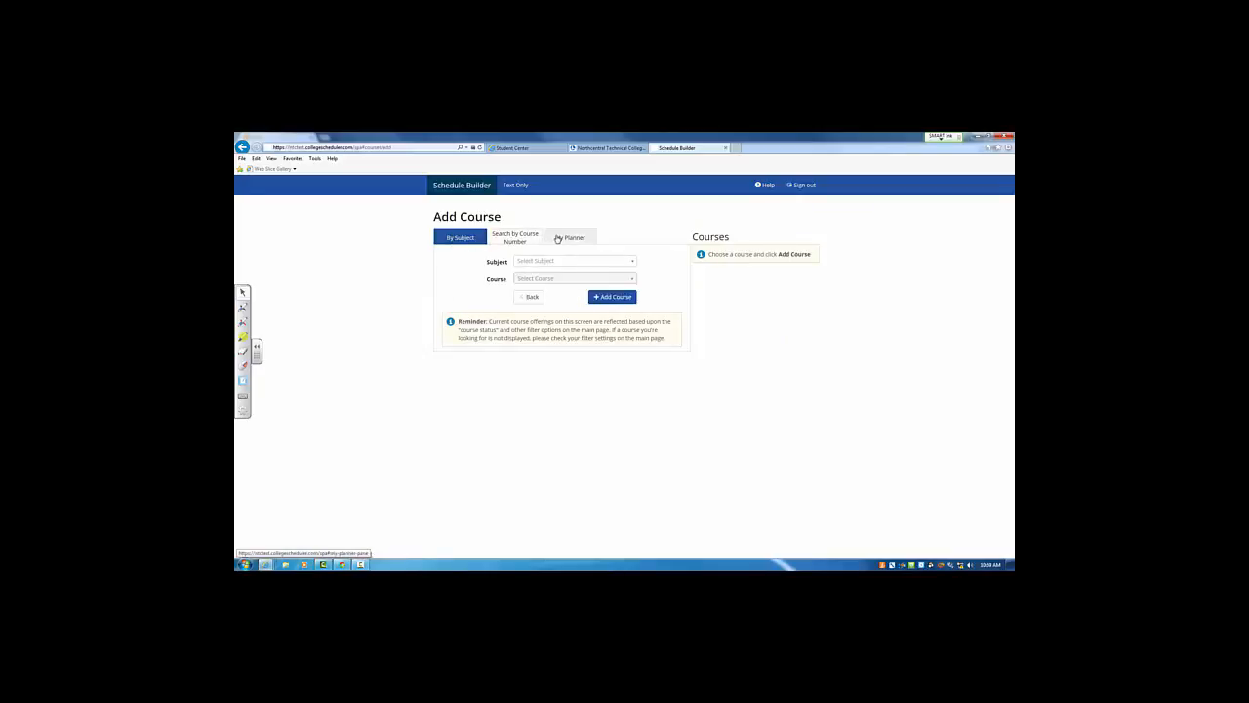
{"action": "left_click", "coordinate": [515, 238]}
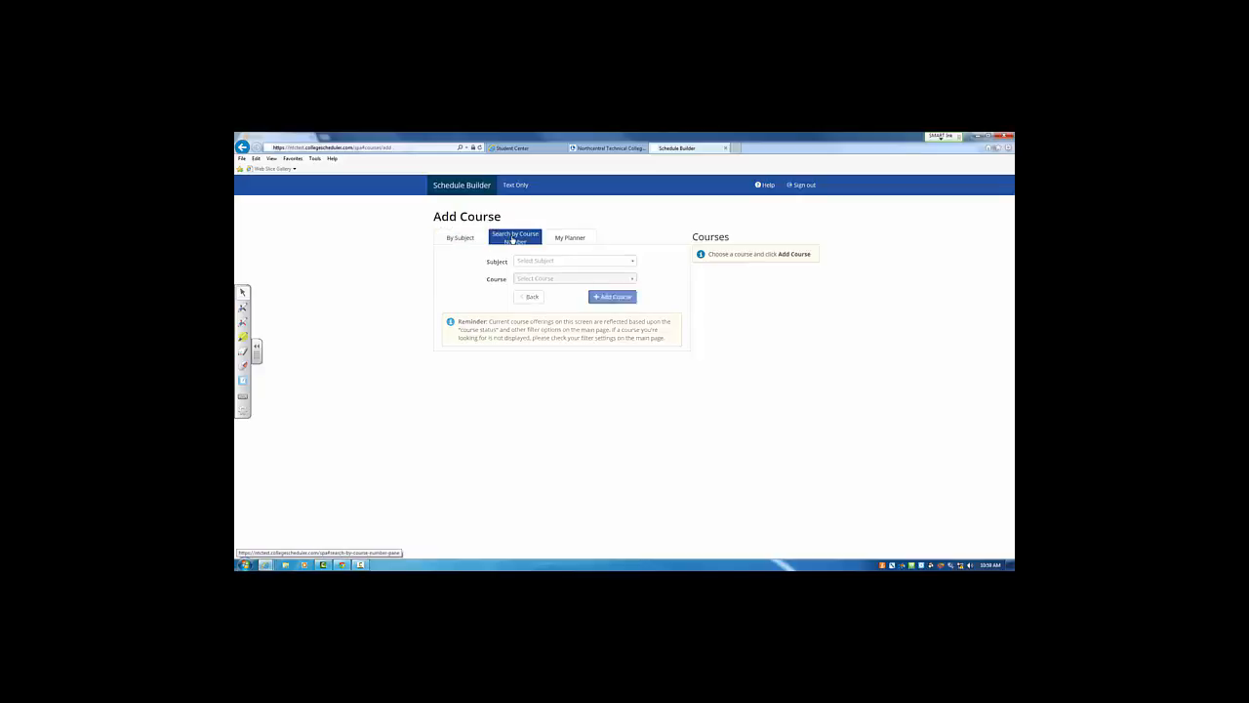
{"action": "left_click", "coordinate": [516, 238]}
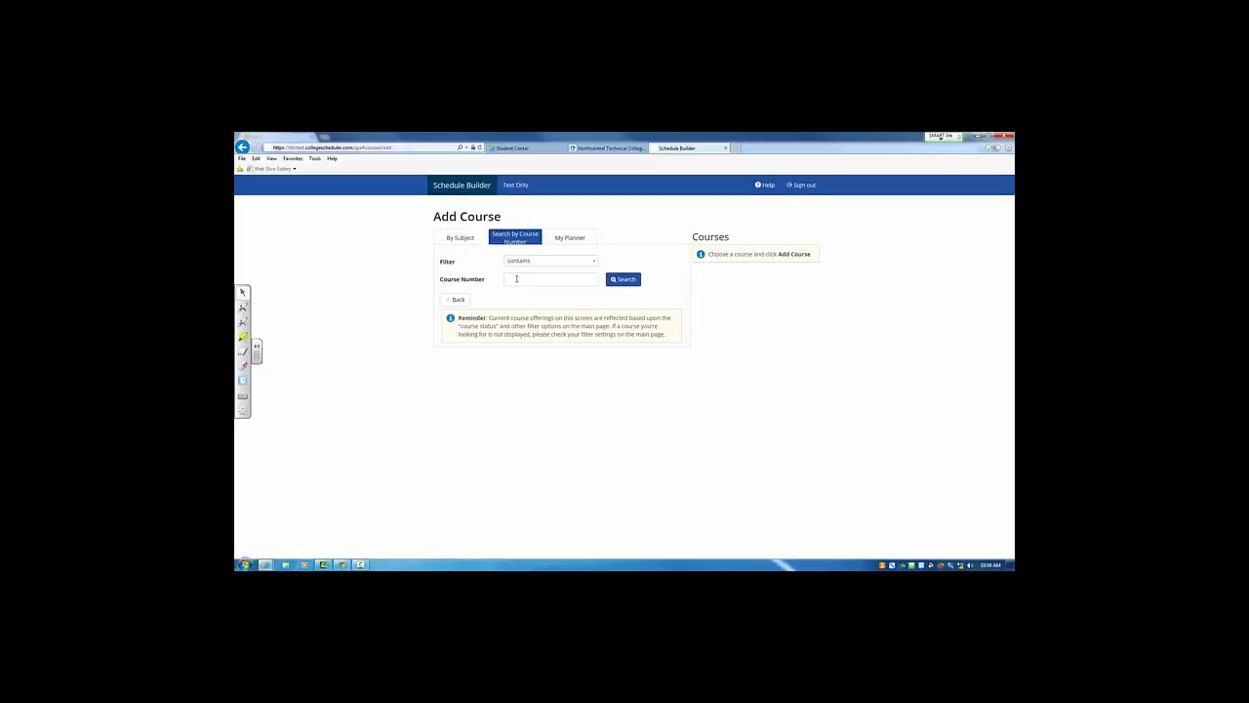
{"action": "type", "text": "10809198"}
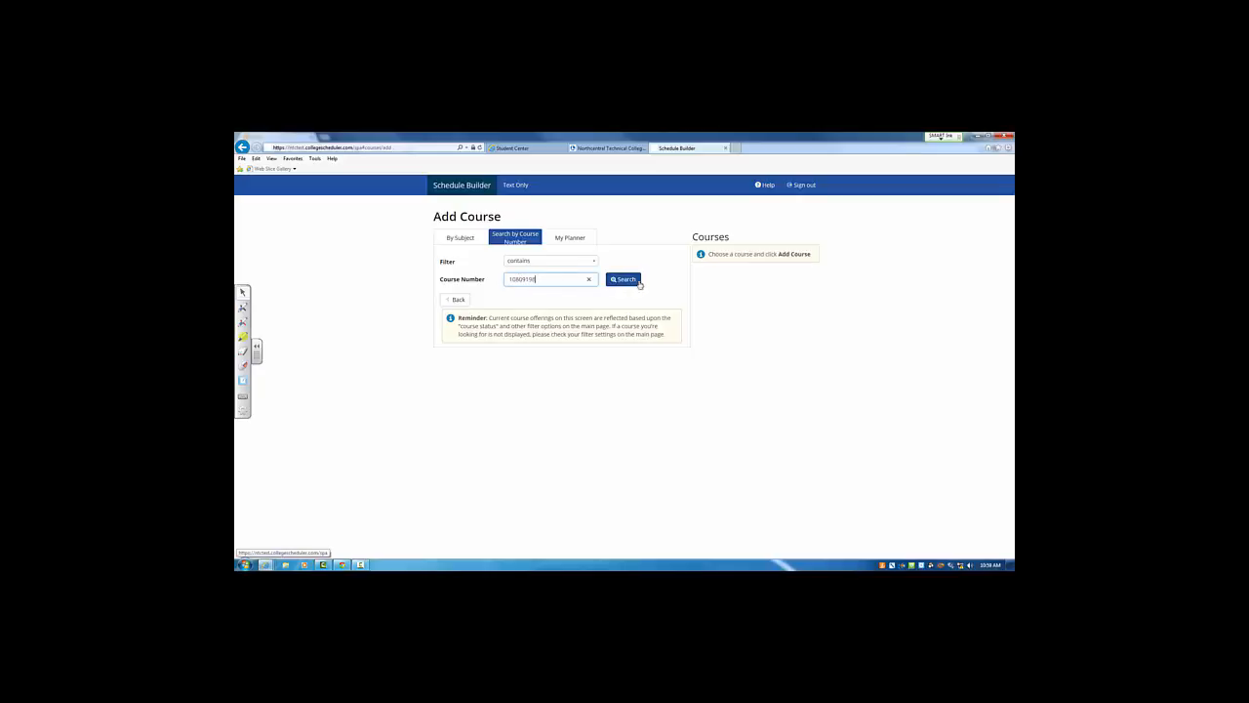
{"action": "left_click", "coordinate": [623, 279]}
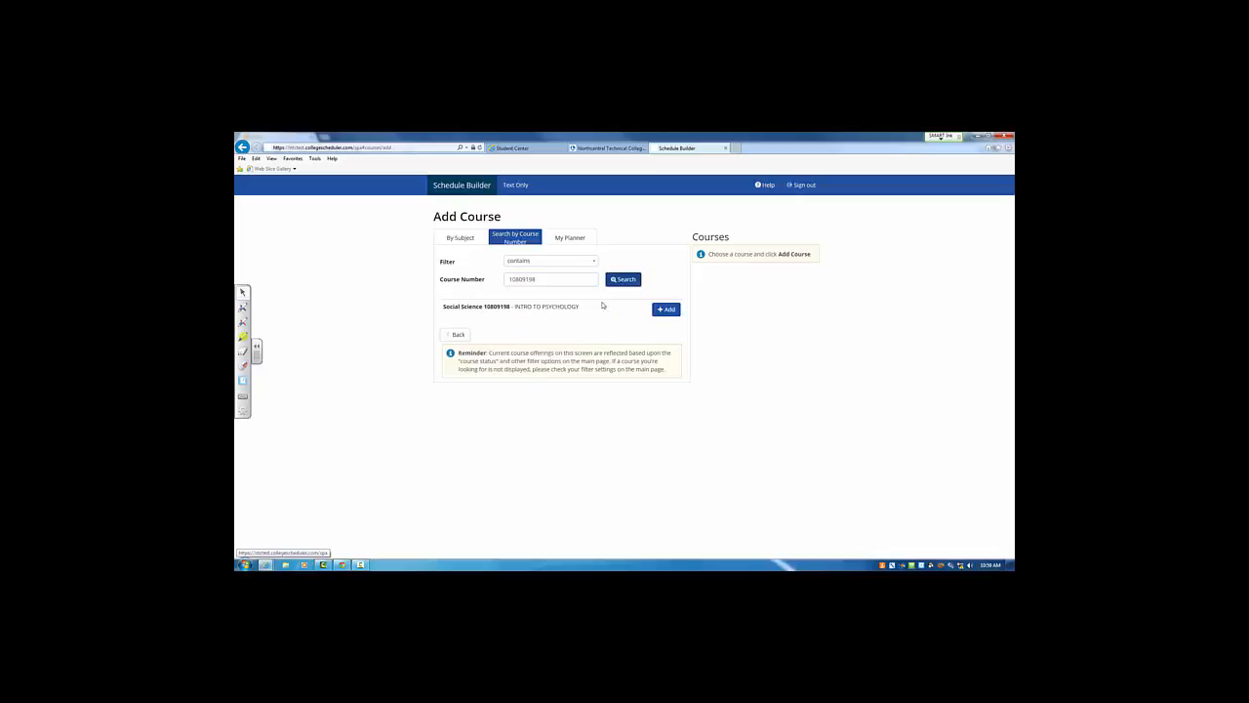
{"action": "left_click", "coordinate": [665, 308]}
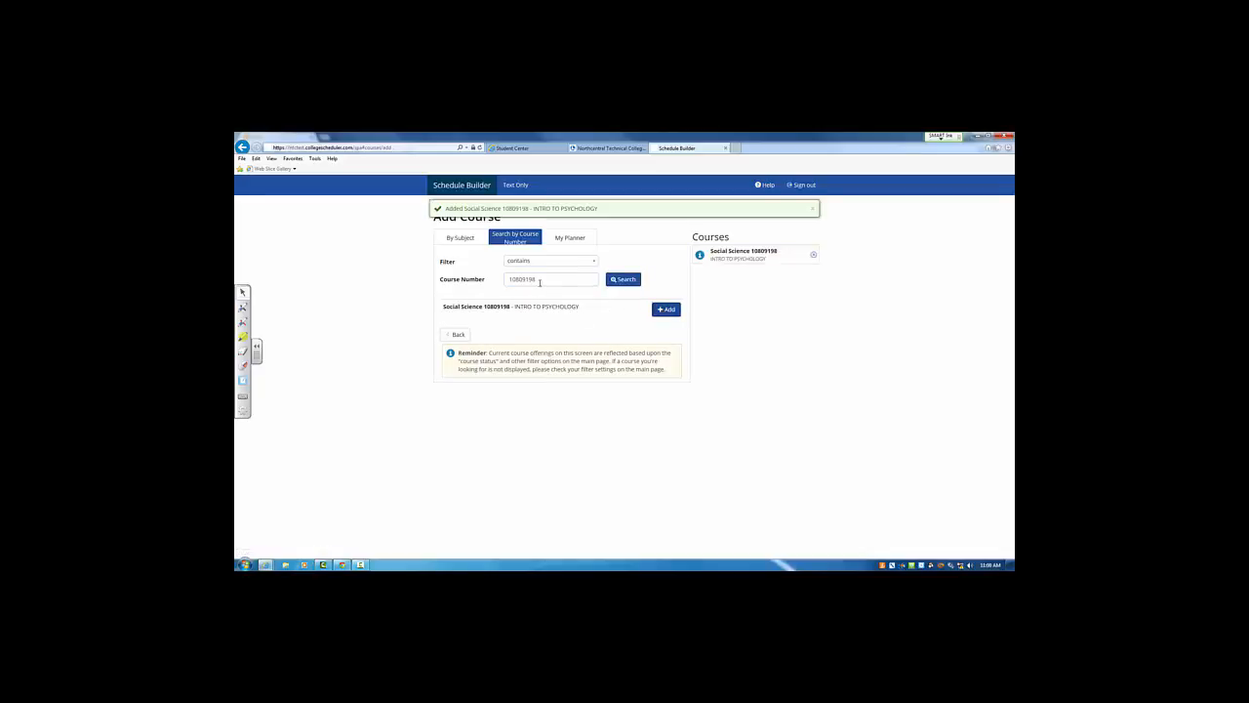
Step: Add College Algebra W/Apps and English Composition 1 (course 1080) by number search
{"action": "left_click", "coordinate": [551, 279]}
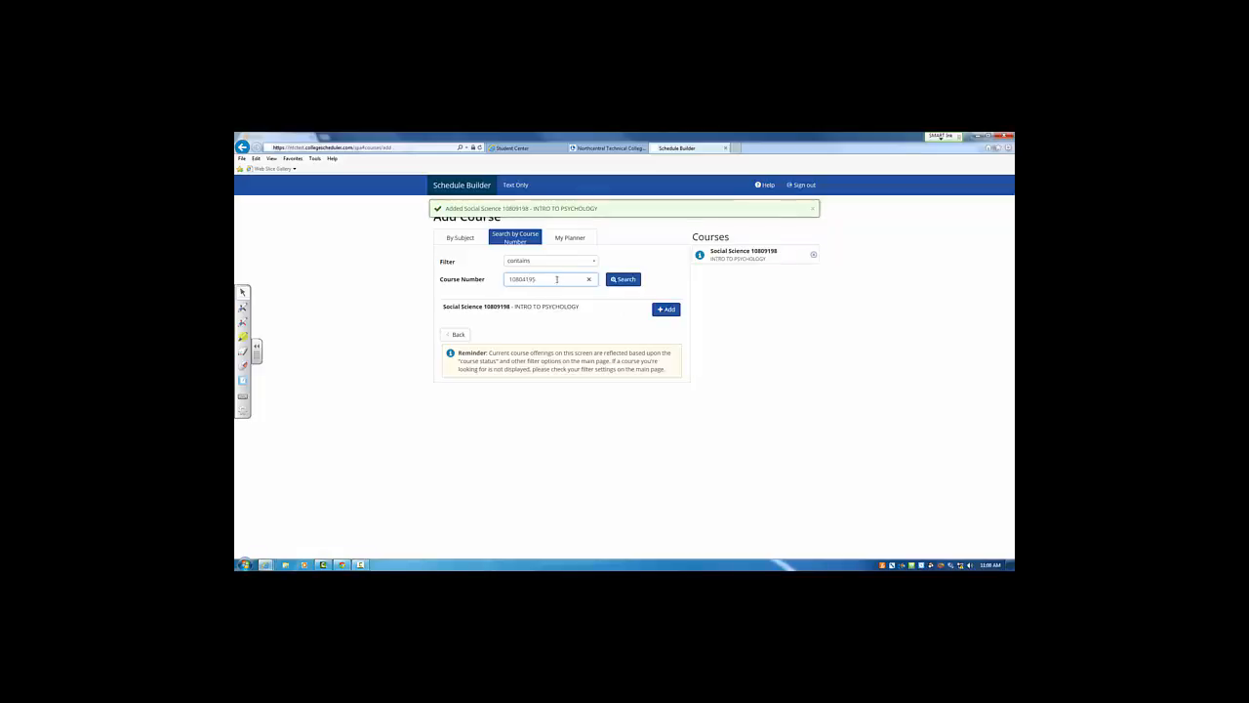
{"action": "left_click", "coordinate": [622, 279]}
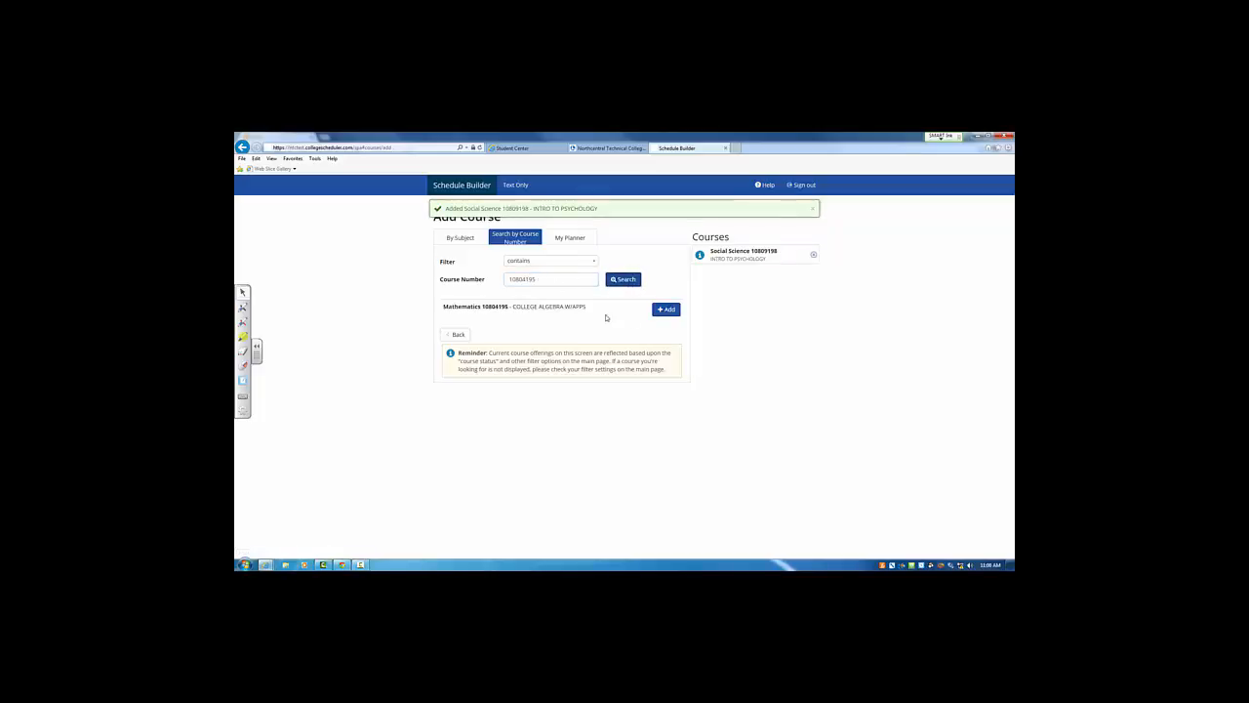
{"action": "left_click", "coordinate": [666, 309]}
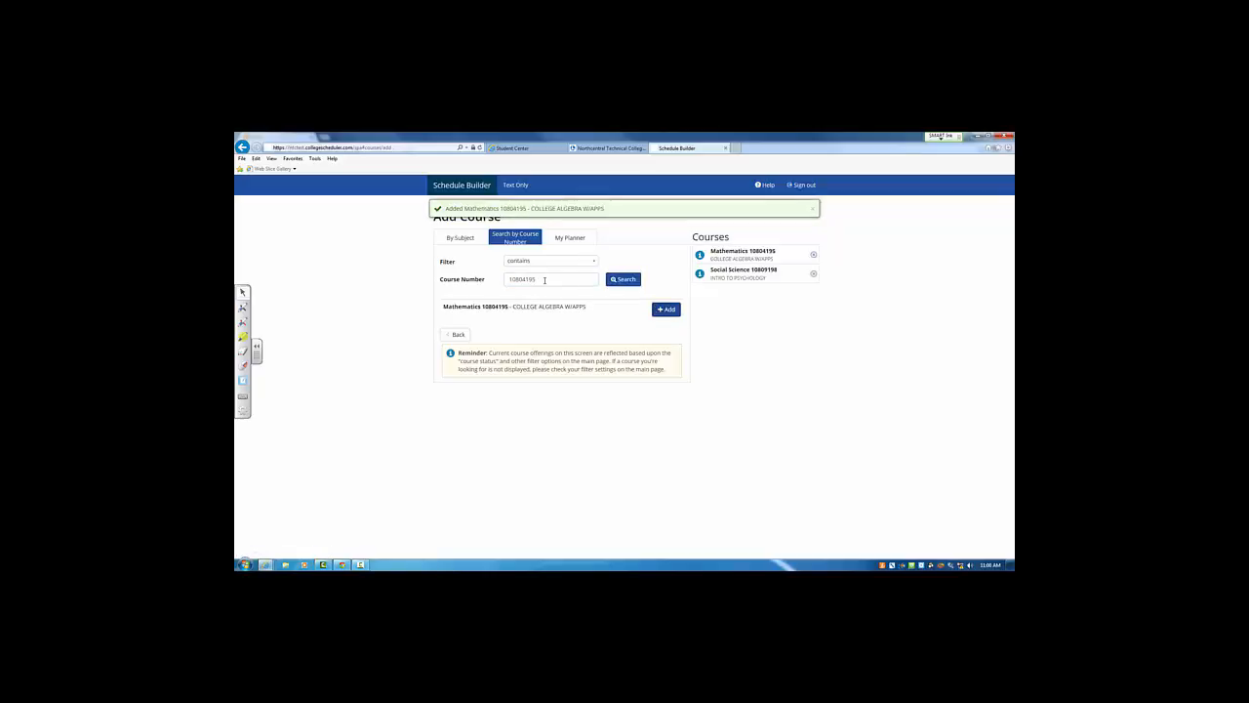
{"action": "type", "text": "1080"}
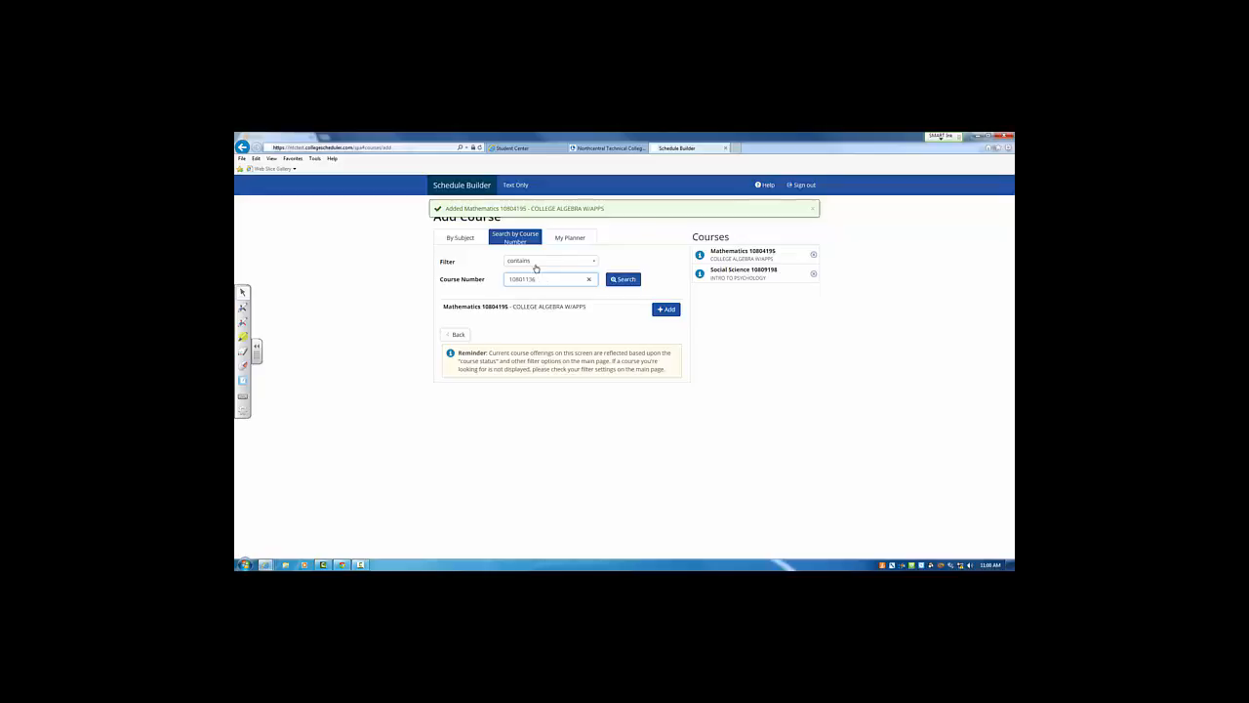
{"action": "left_click", "coordinate": [623, 277]}
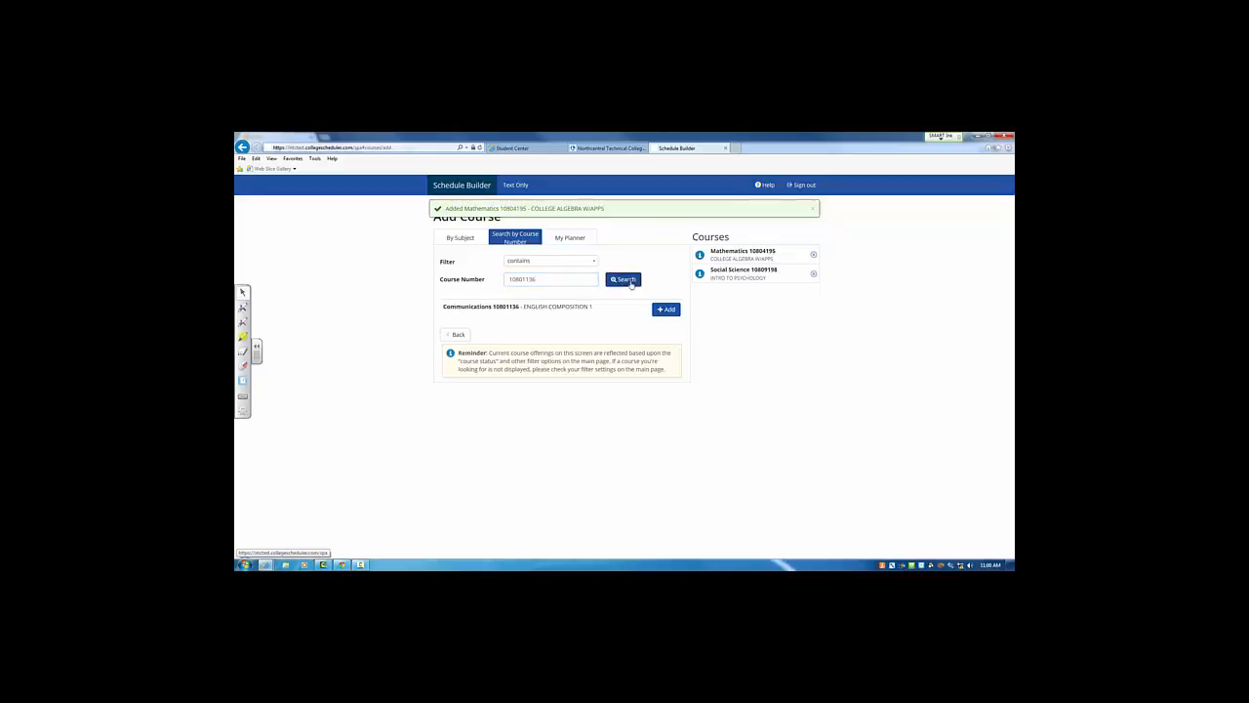
{"action": "left_click", "coordinate": [667, 309]}
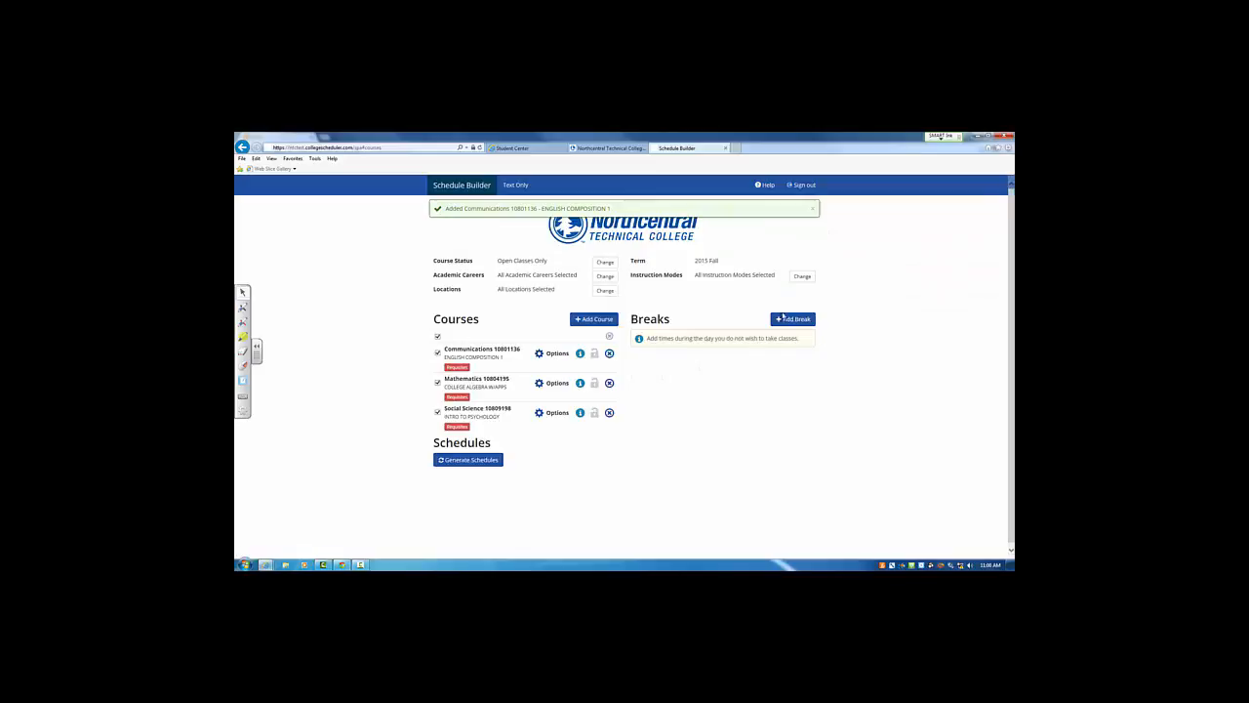
Step: Fill in a break named Work ending at 12 PM on Monday and Wednesday
{"action": "left_click", "coordinate": [792, 318]}
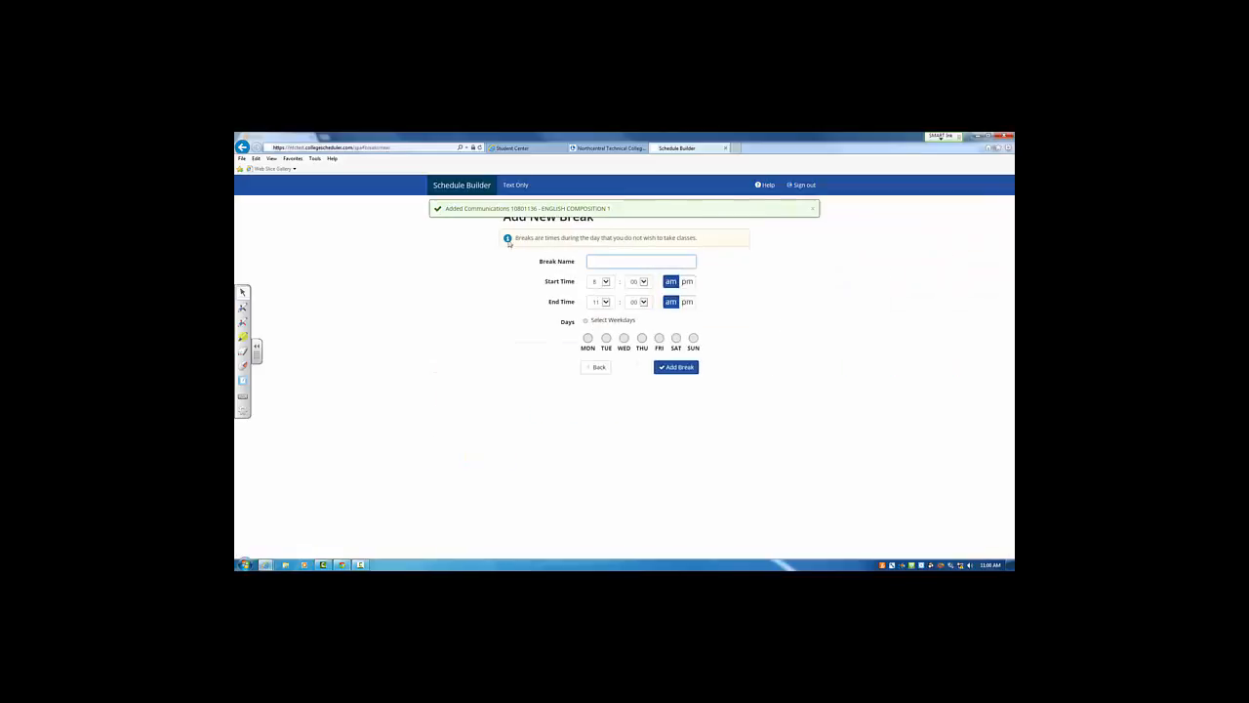
{"action": "type", "text": "W"}
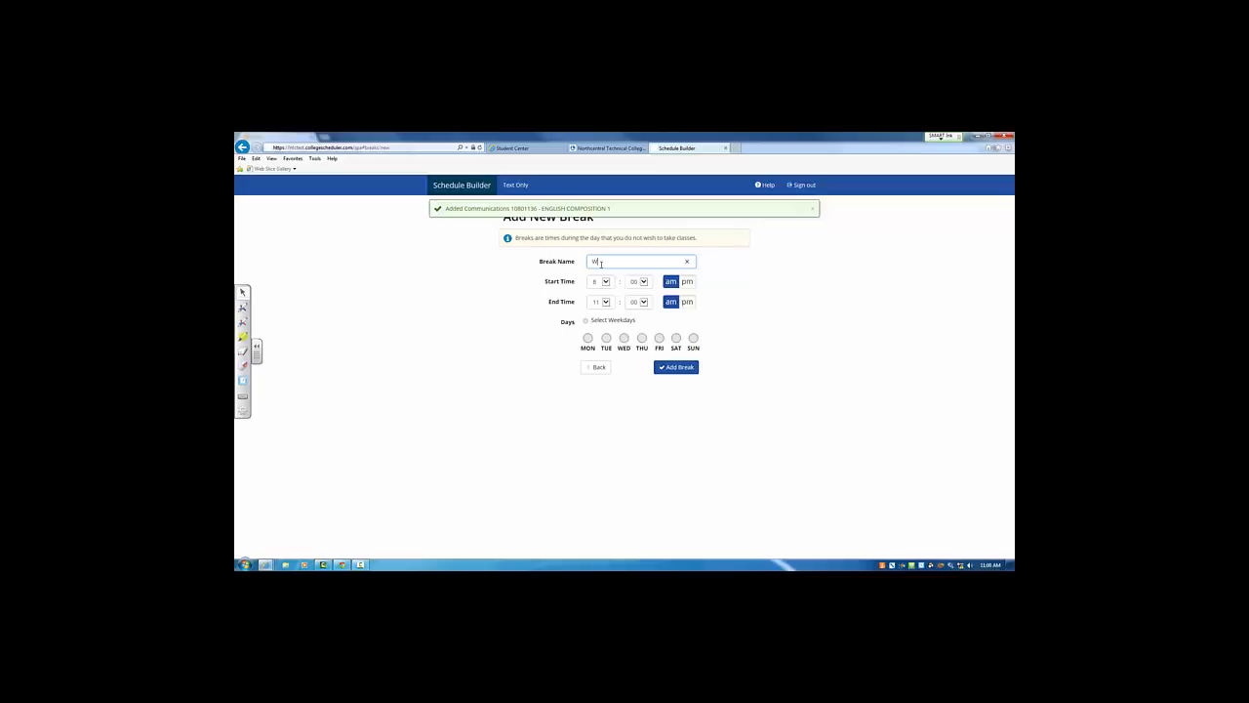
{"action": "type", "text": "ork"}
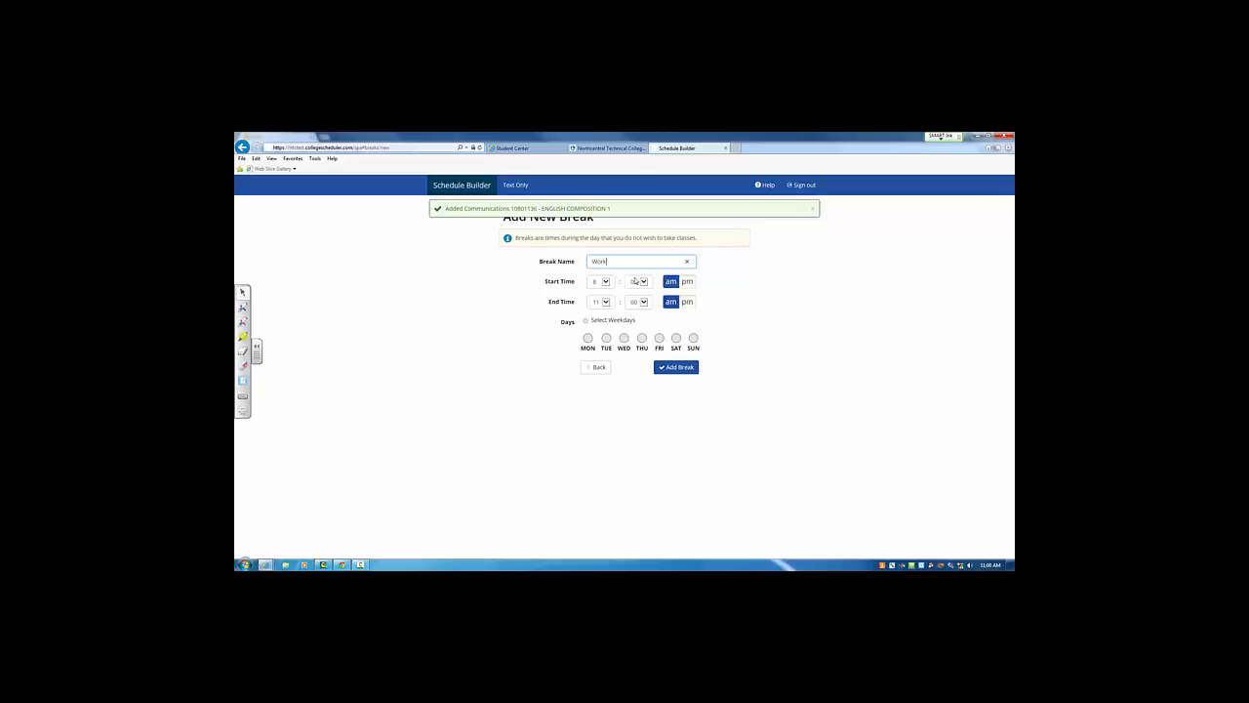
{"action": "left_click", "coordinate": [597, 301]}
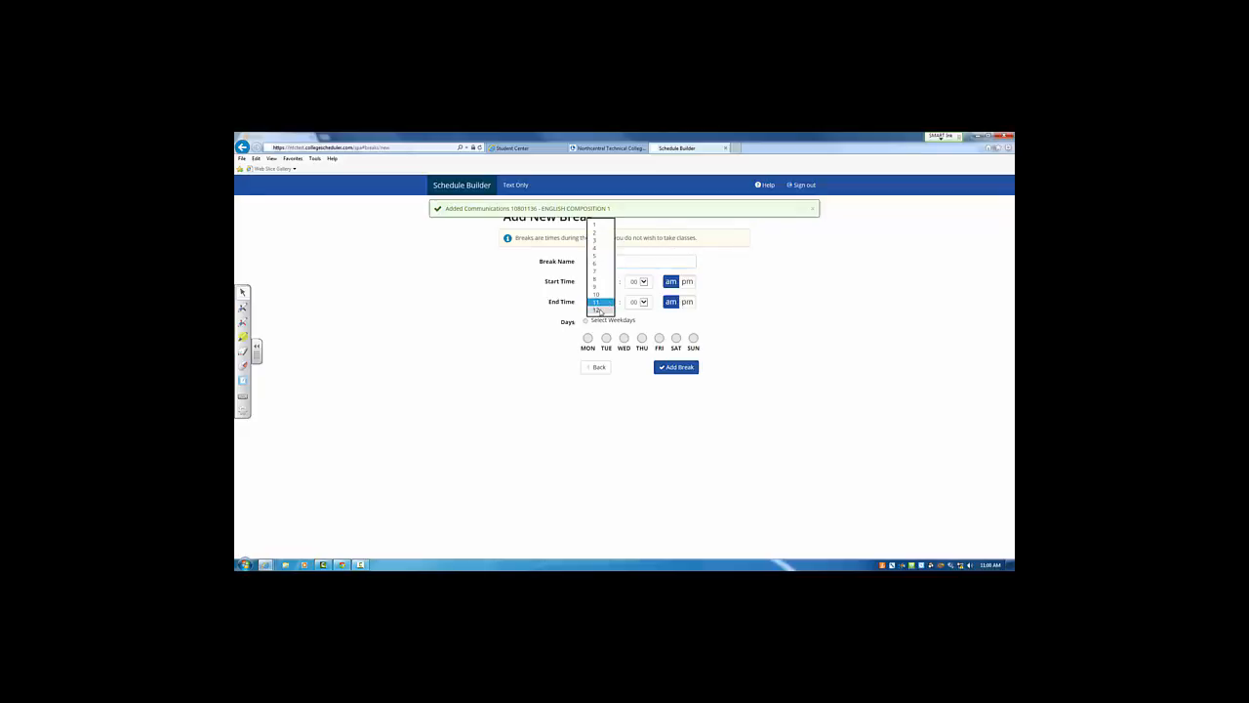
{"action": "left_click", "coordinate": [597, 310]}
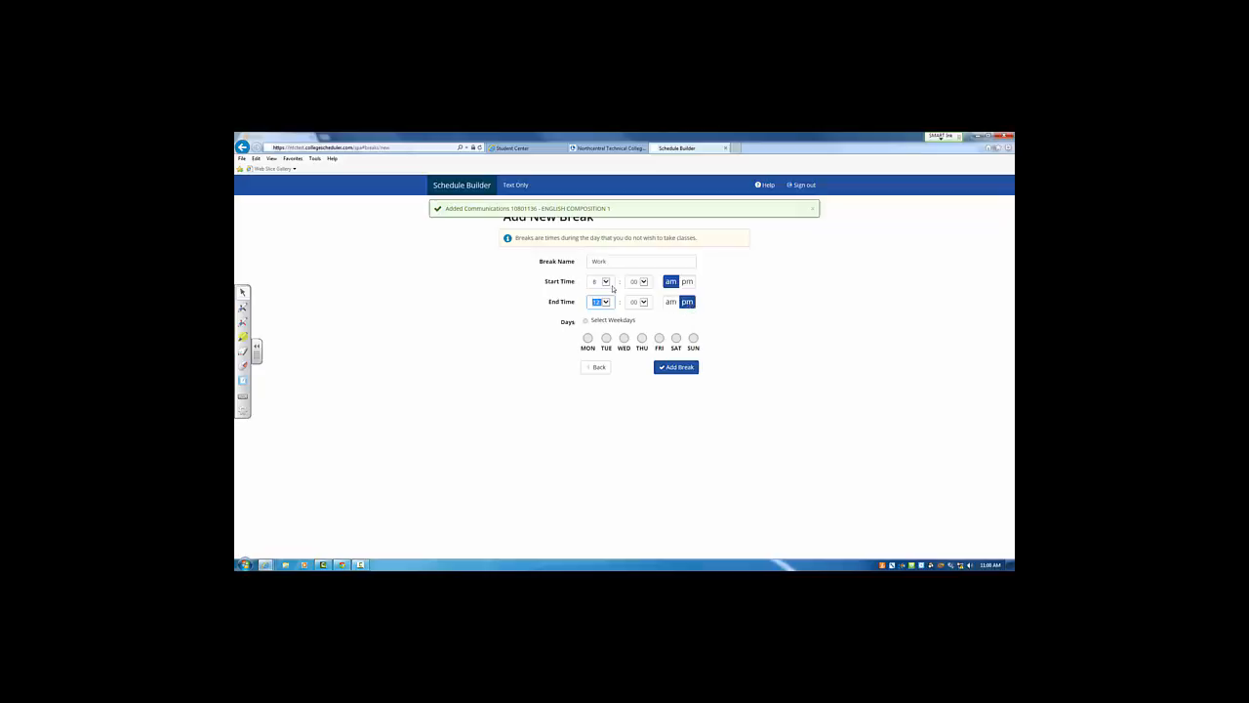
{"action": "left_click", "coordinate": [587, 338]}
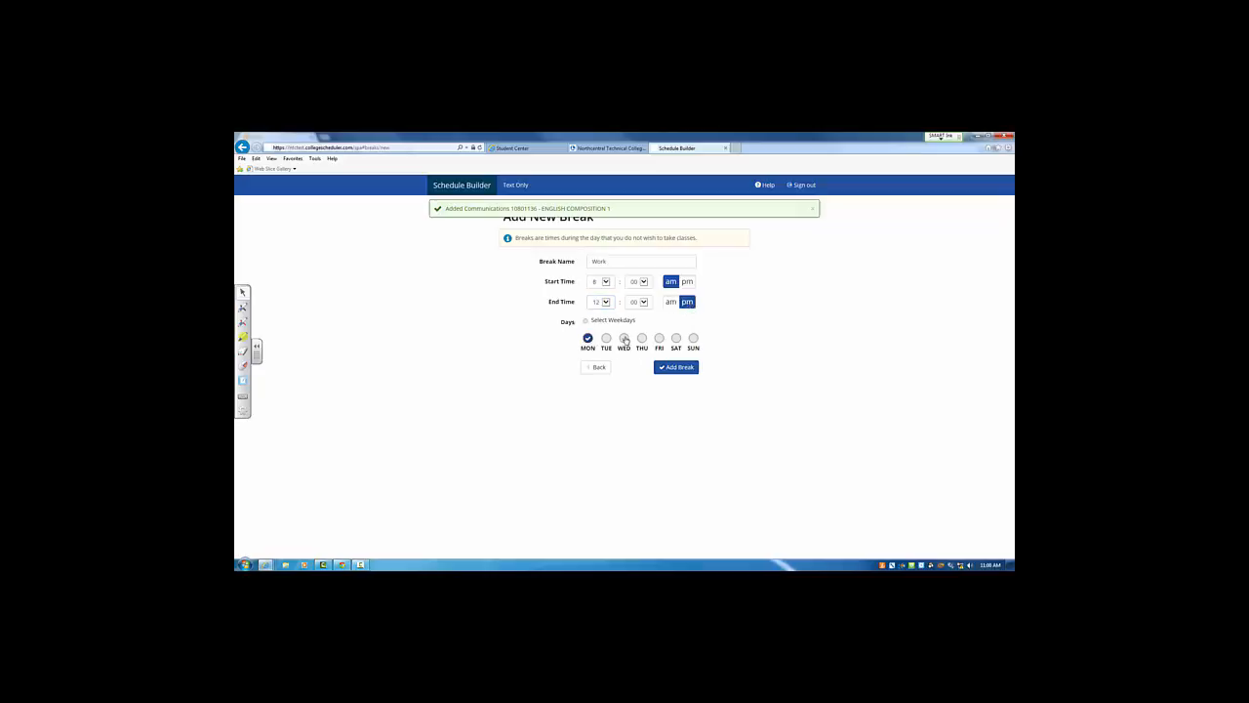
{"action": "left_click", "coordinate": [624, 338]}
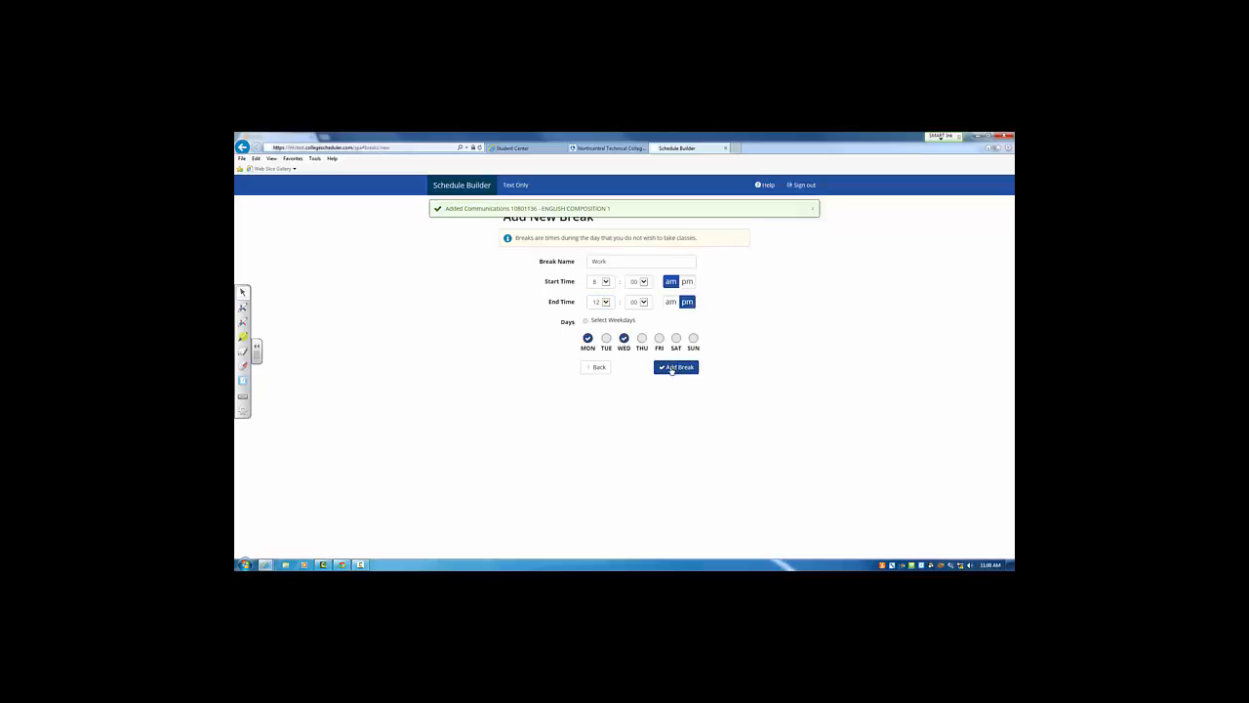
Step: Save the Work break and generate schedules for the three courses
{"action": "left_click", "coordinate": [676, 367]}
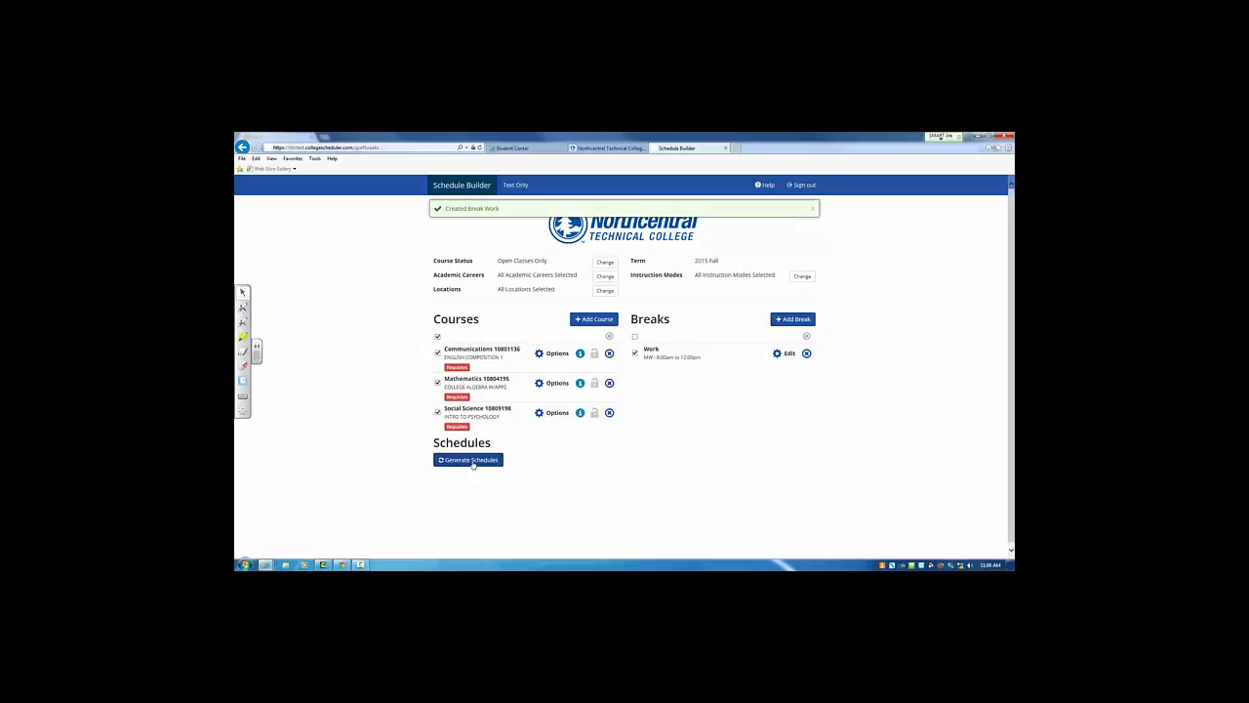
{"action": "left_click", "coordinate": [468, 461]}
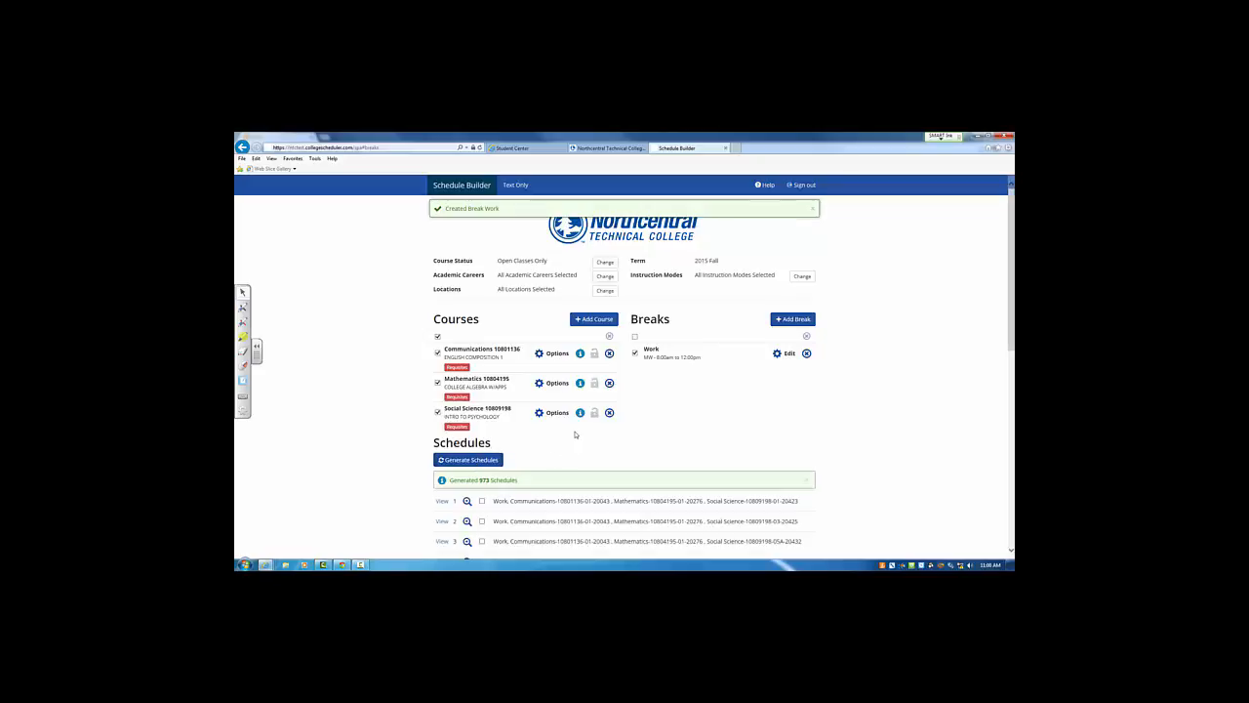
{"action": "scroll", "scroll_direction": "down", "scroll_amount": 3}
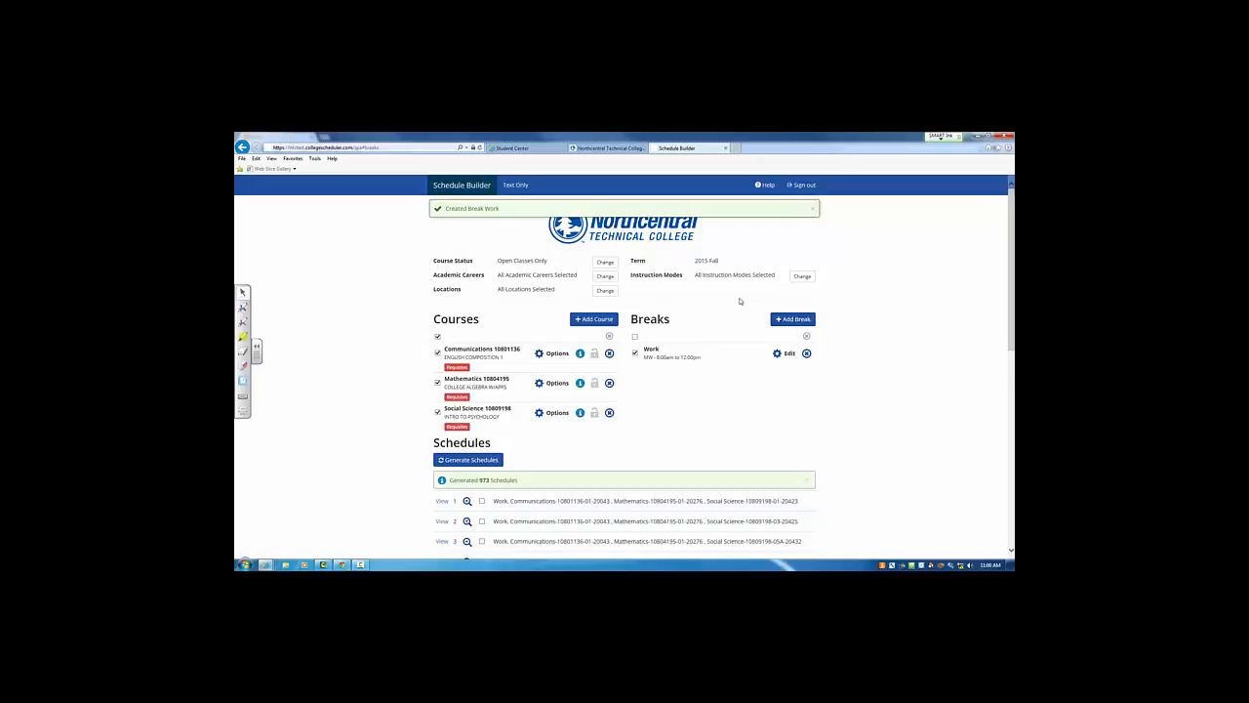
{"action": "mouse_move", "coordinate": [547, 320]}
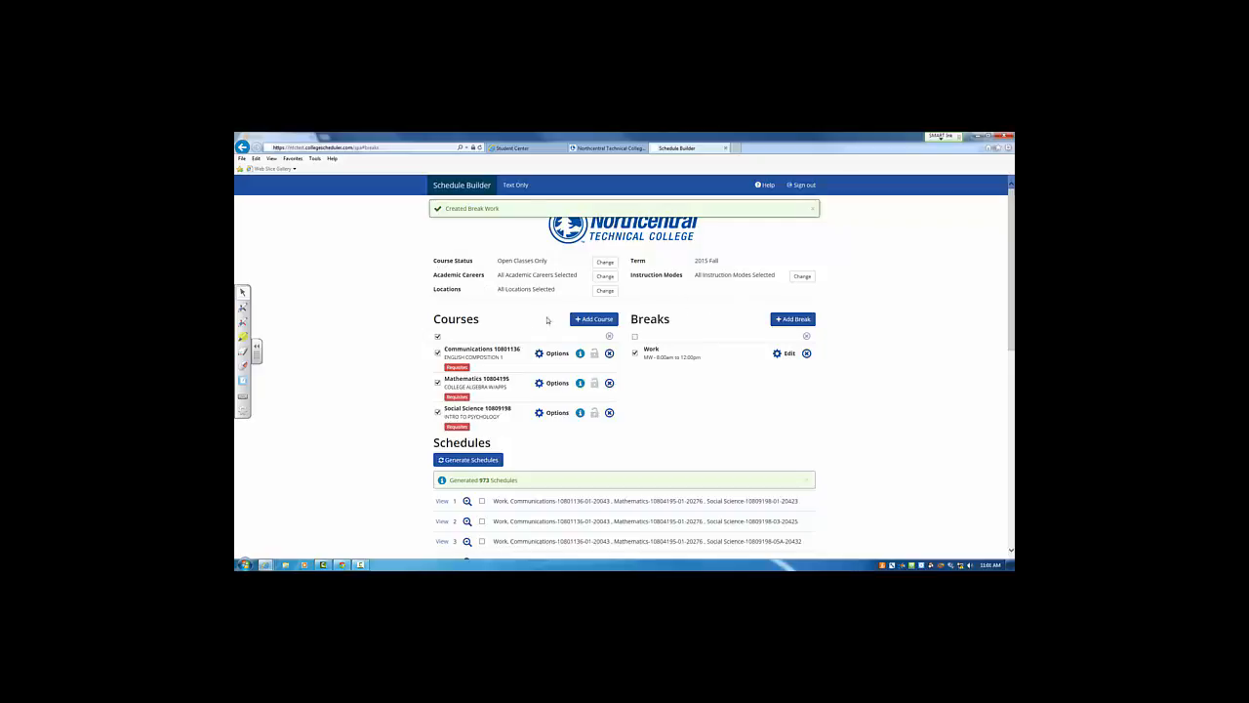
Step: Narrow locations to Phillips and Online and regenerate the schedule list
{"action": "left_click", "coordinate": [605, 288]}
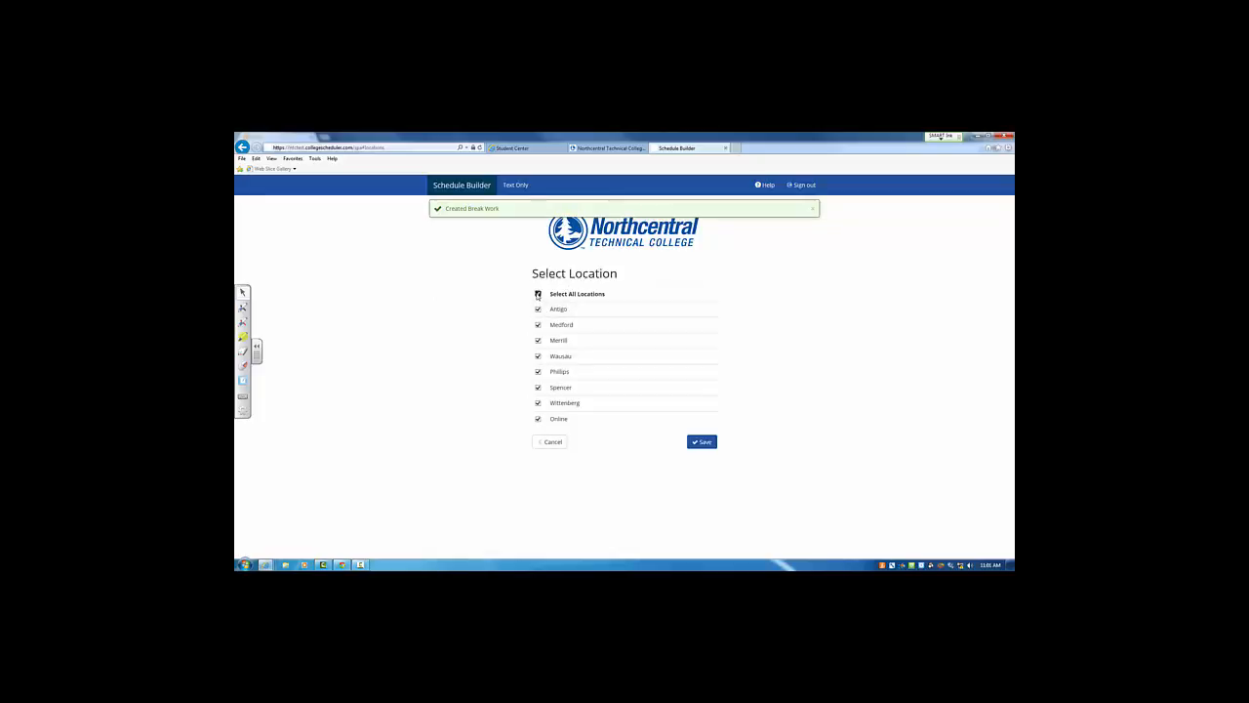
{"action": "left_click", "coordinate": [539, 292]}
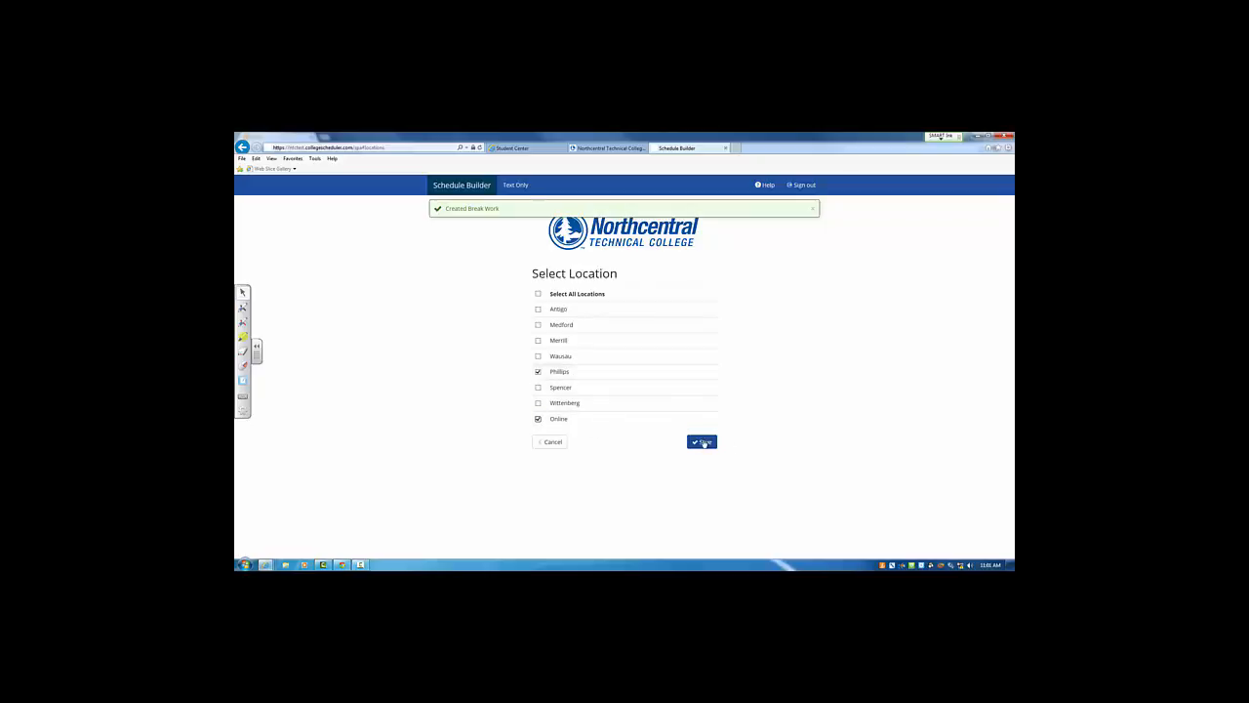
{"action": "left_click", "coordinate": [702, 441]}
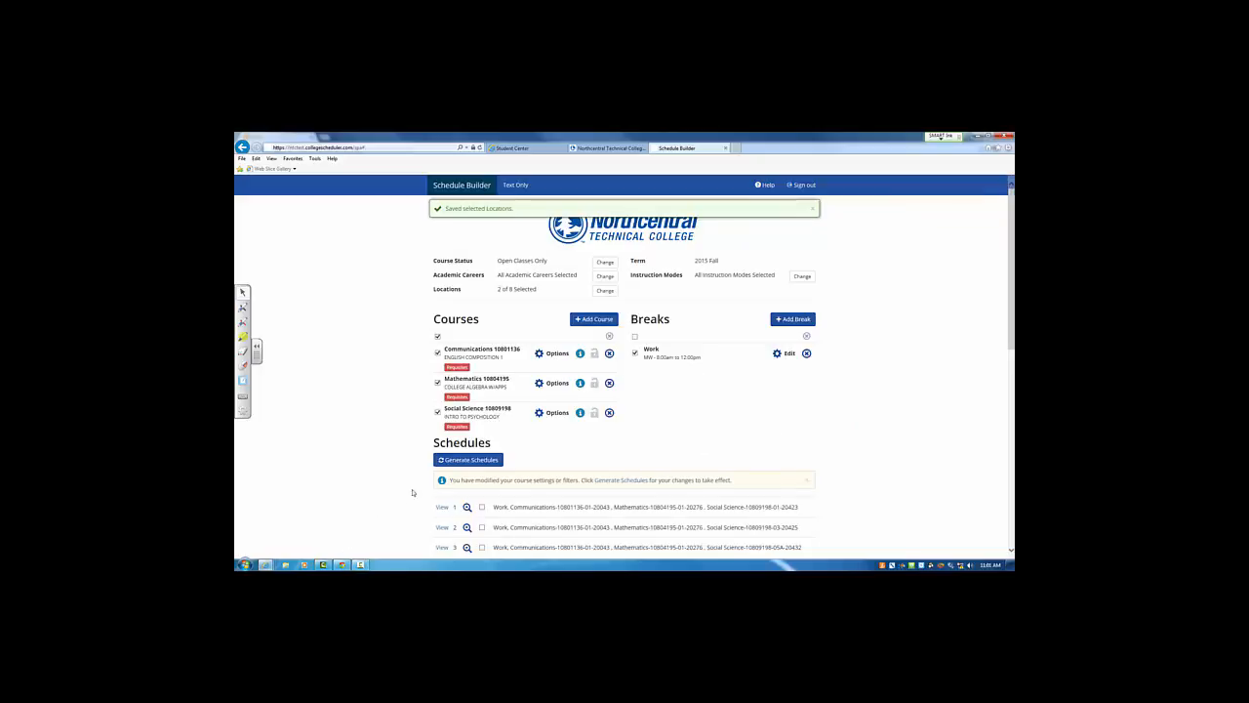
{"action": "left_click", "coordinate": [469, 461]}
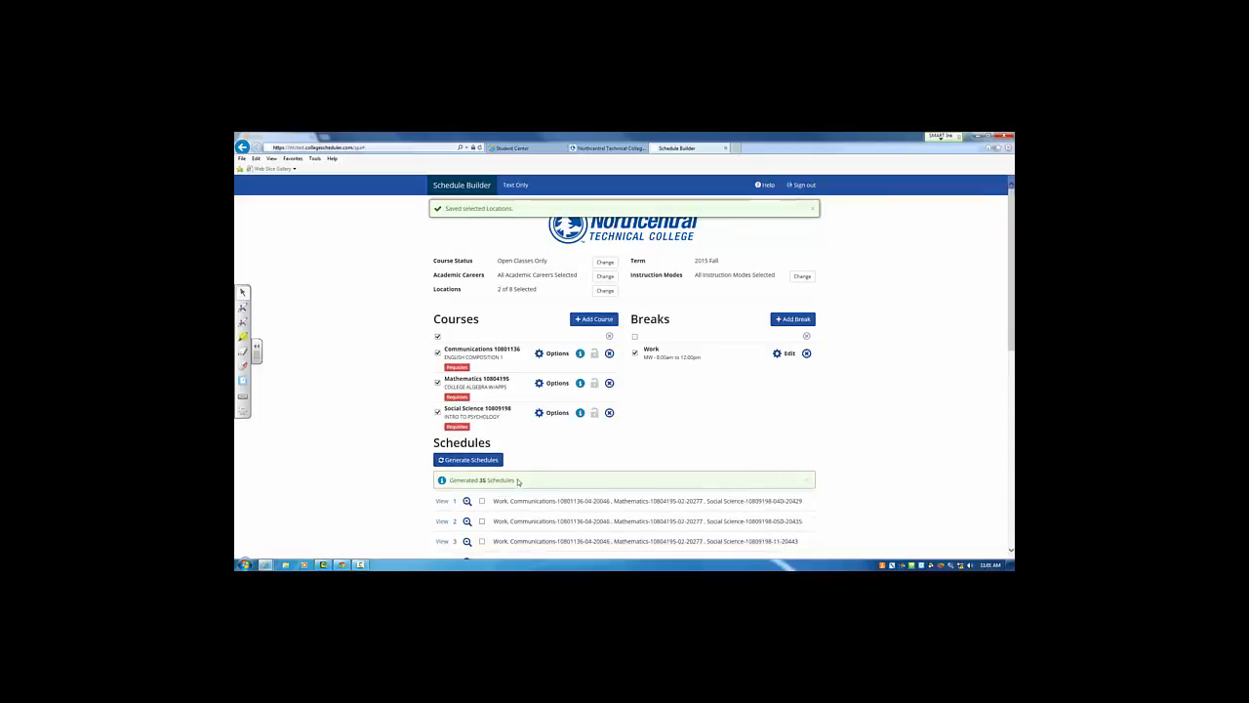
{"action": "scroll", "scroll_direction": "down", "scroll_amount": 3}
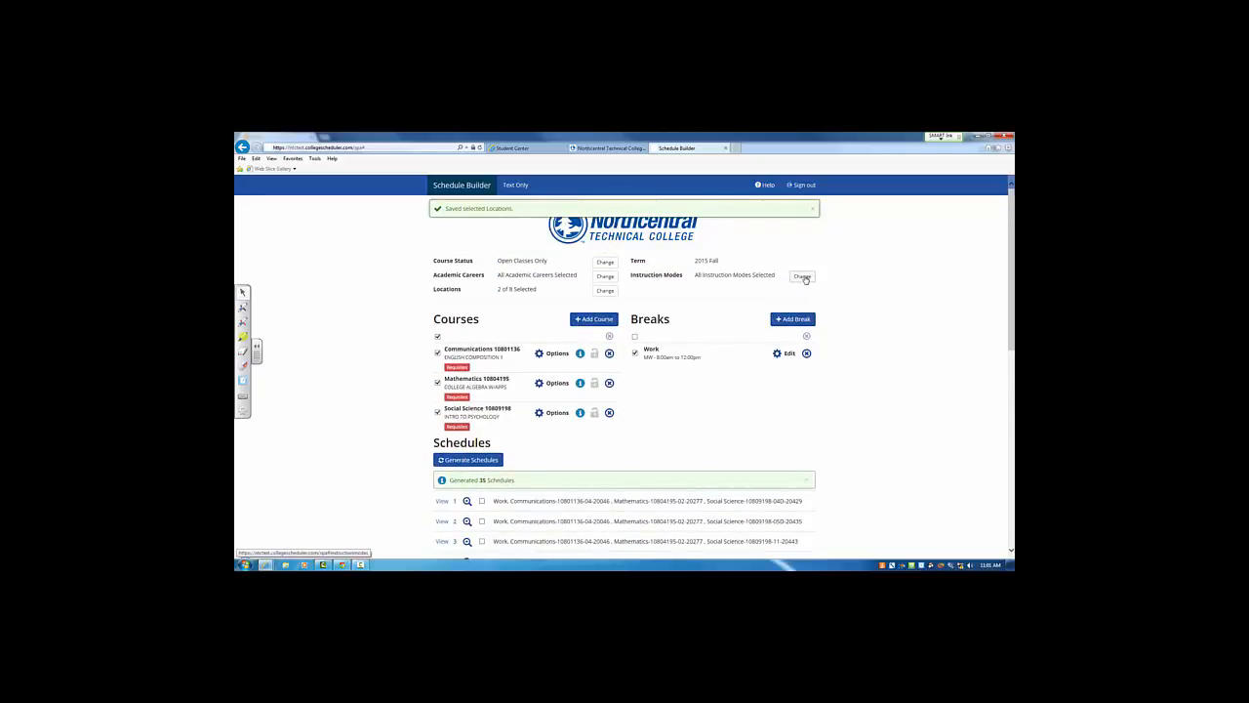
Step: Limit instruction modes to In-Person and Online/Internet and regenerate, leaving seven schedules
{"action": "left_click", "coordinate": [800, 275]}
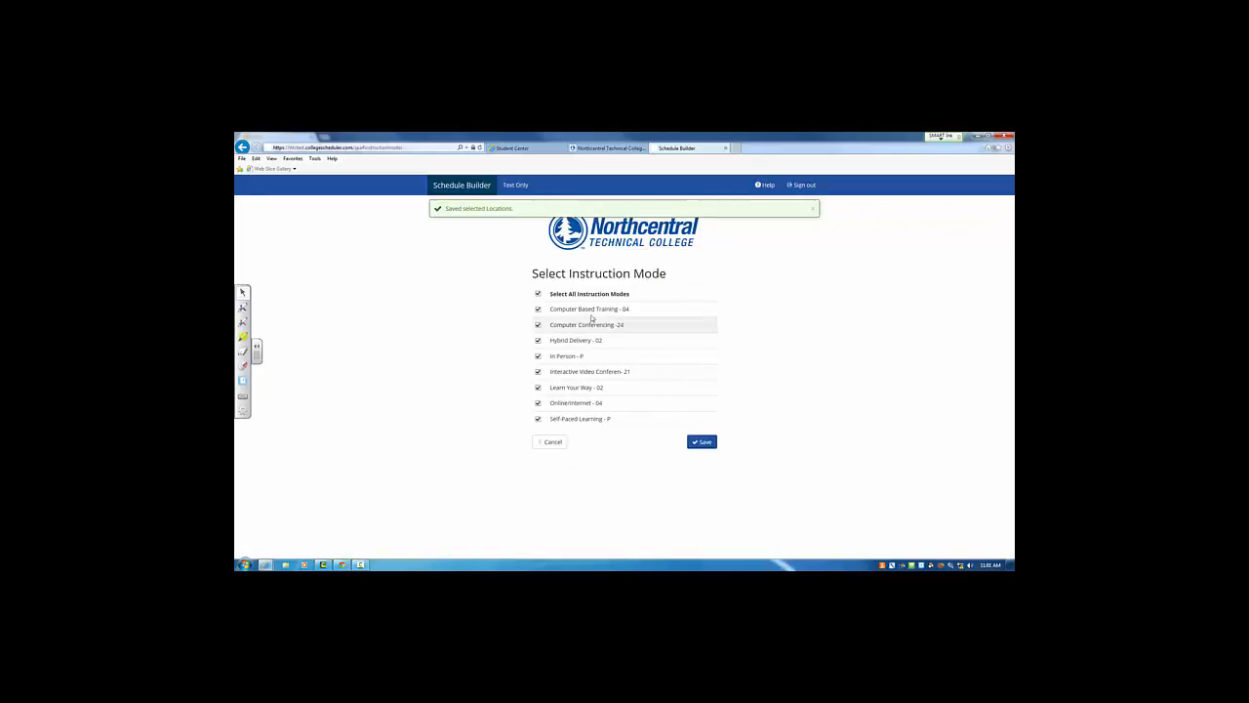
{"action": "mouse_move", "coordinate": [652, 314]}
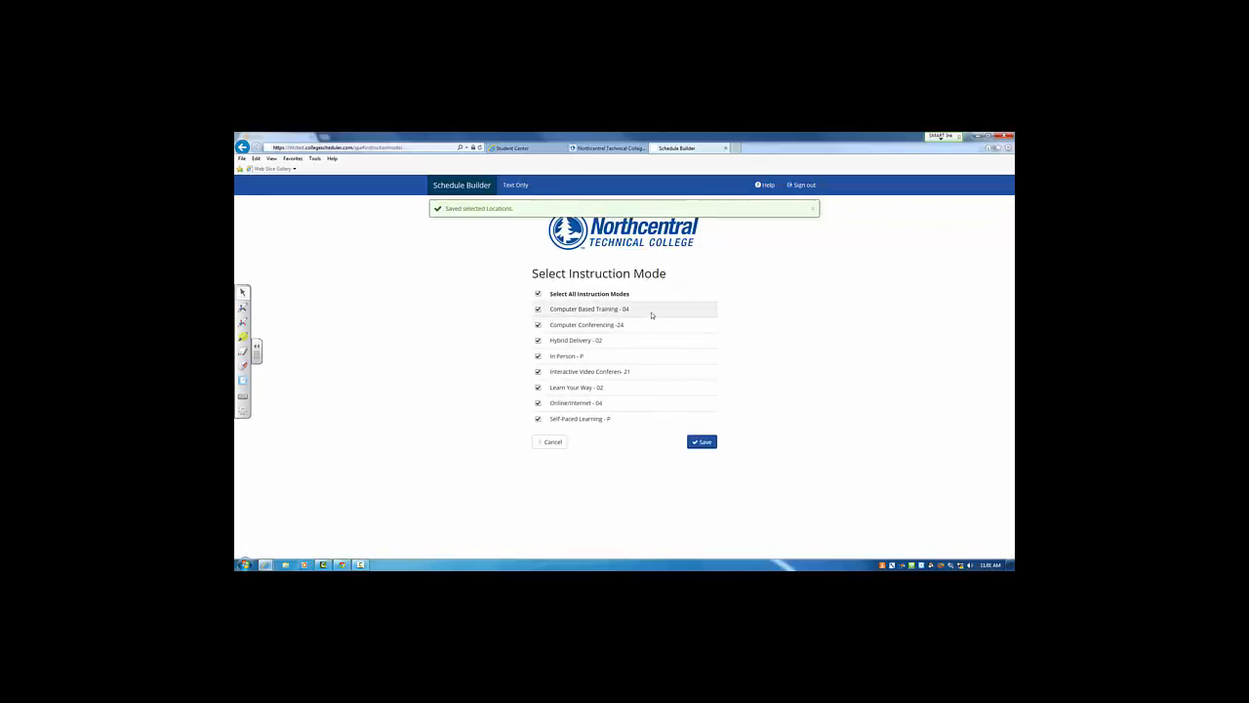
{"action": "mouse_move", "coordinate": [648, 344]}
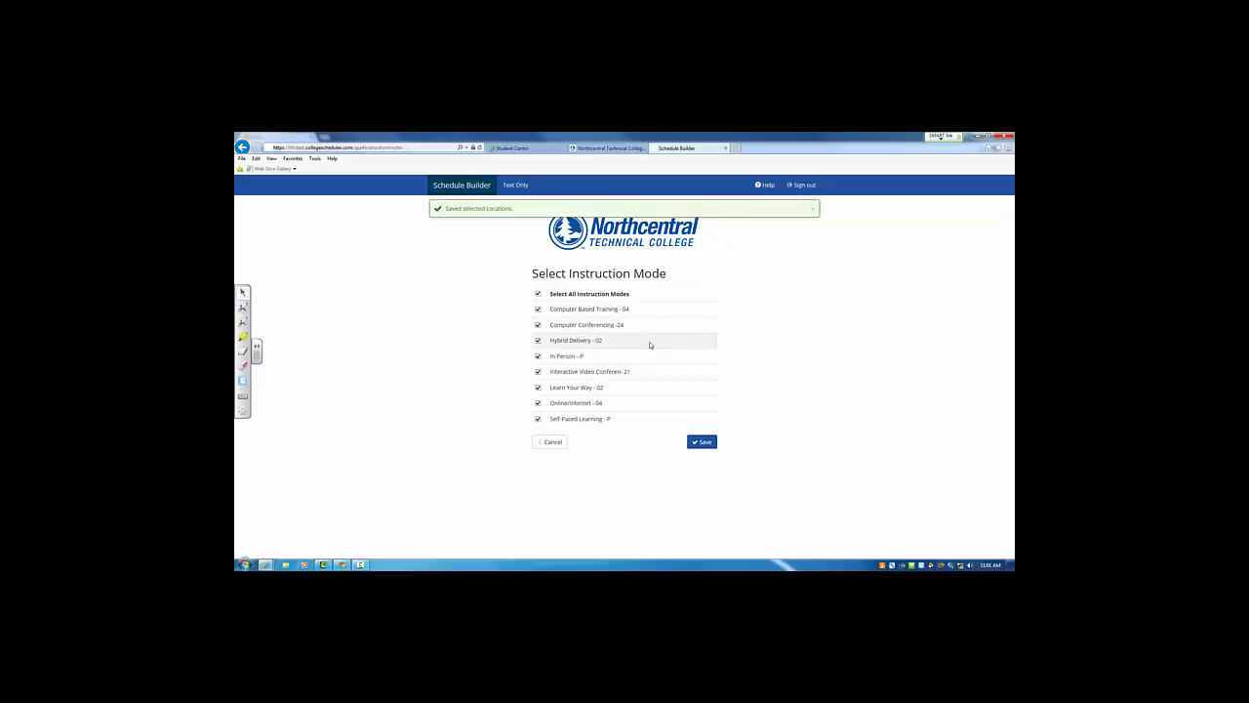
{"action": "left_click", "coordinate": [539, 293]}
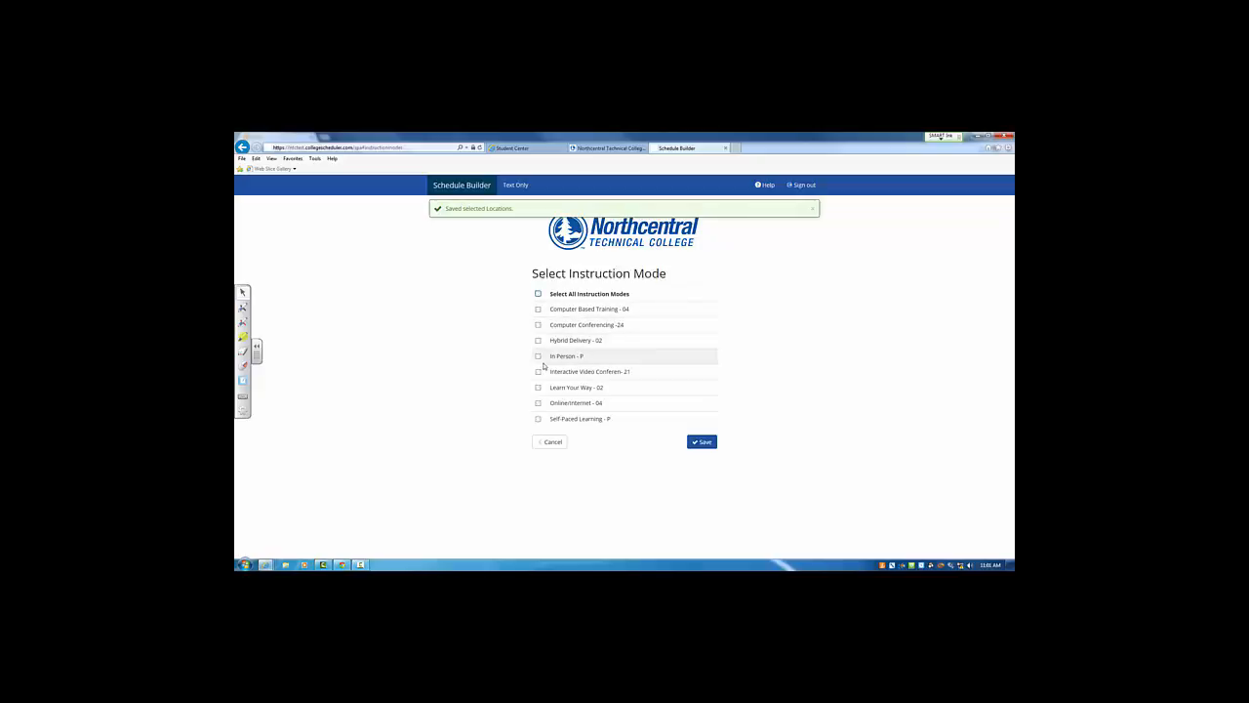
{"action": "left_click", "coordinate": [539, 356]}
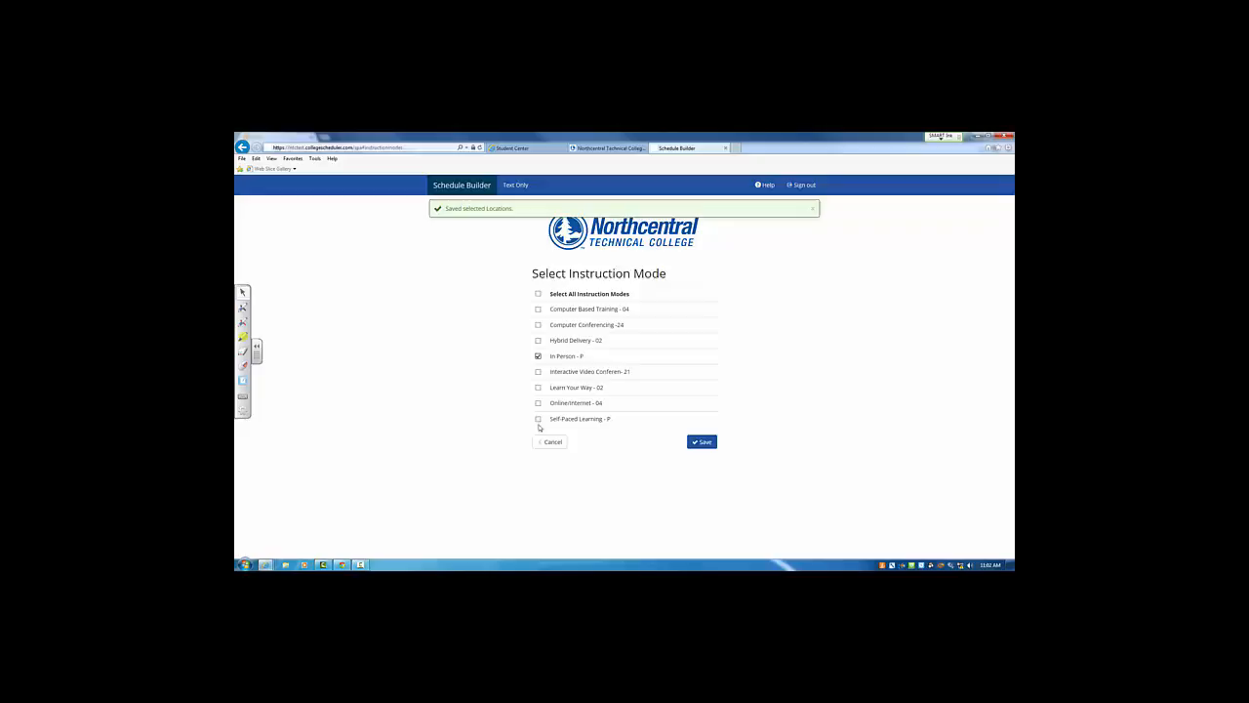
{"action": "left_click", "coordinate": [539, 403]}
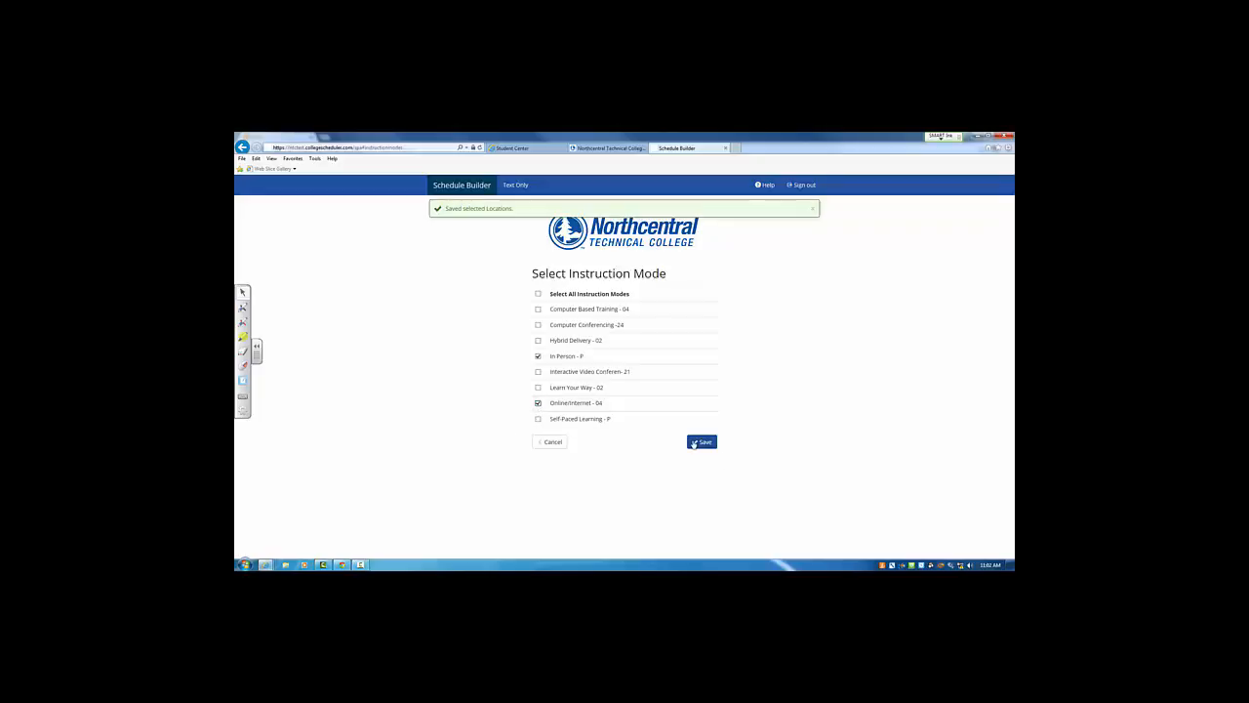
{"action": "left_click", "coordinate": [701, 441]}
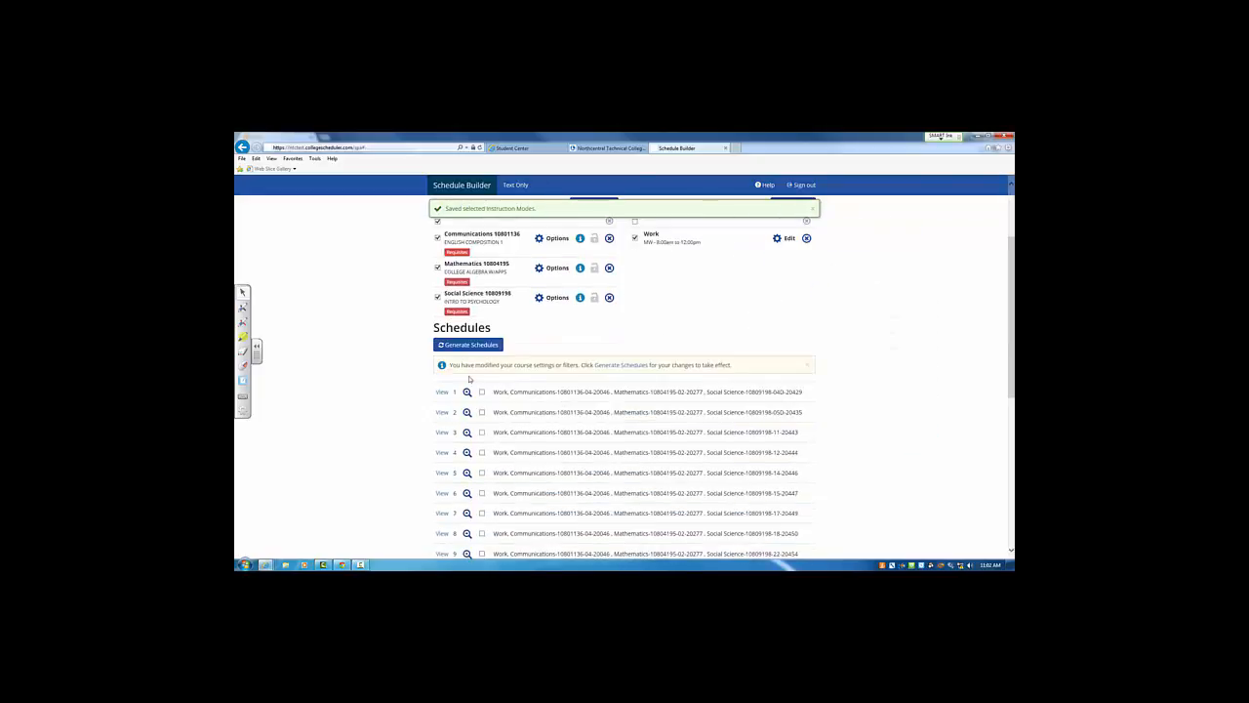
{"action": "left_click", "coordinate": [469, 344]}
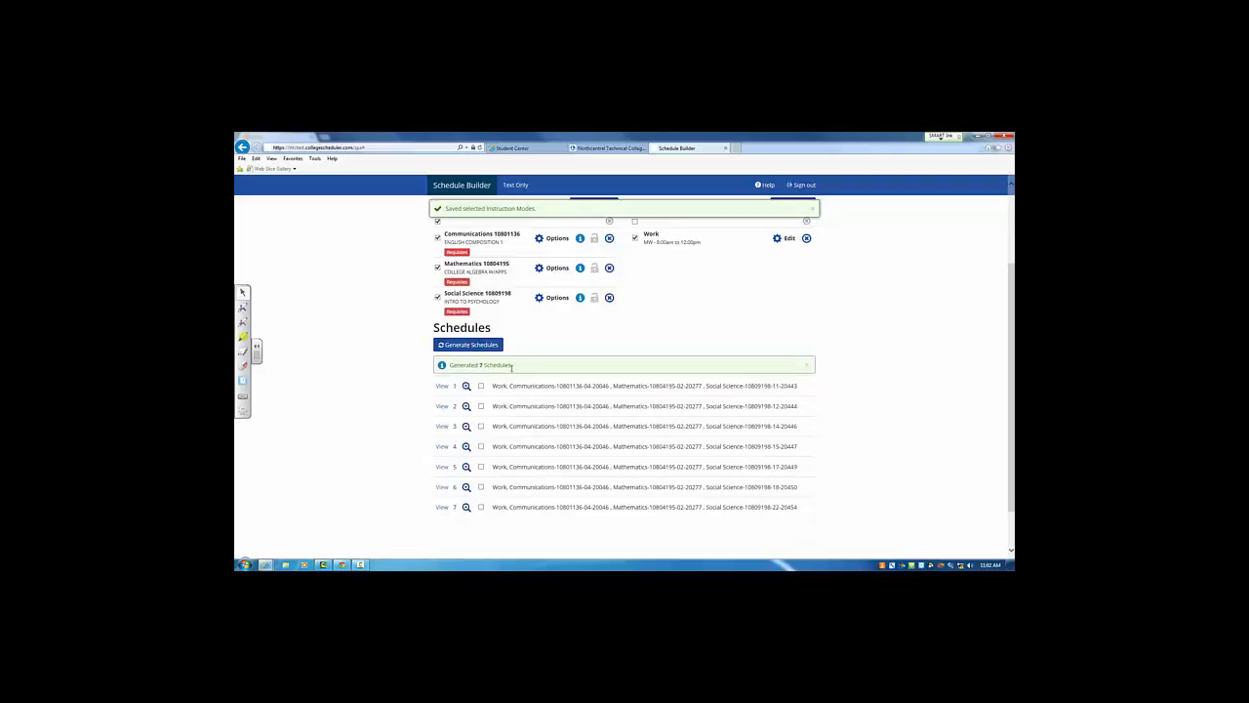
{"action": "scroll", "scroll_direction": "down", "scroll_amount": 3}
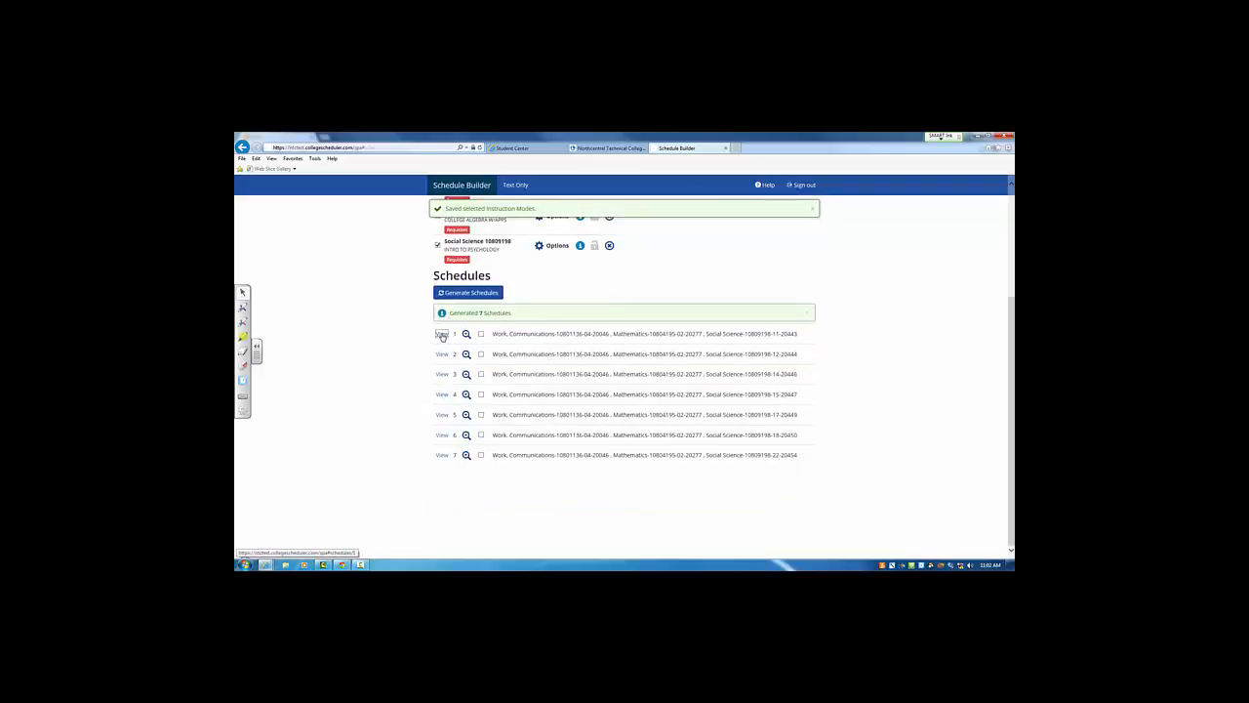
Step: Preview the first generated schedule as a weekly calendar
{"action": "left_click", "coordinate": [441, 332]}
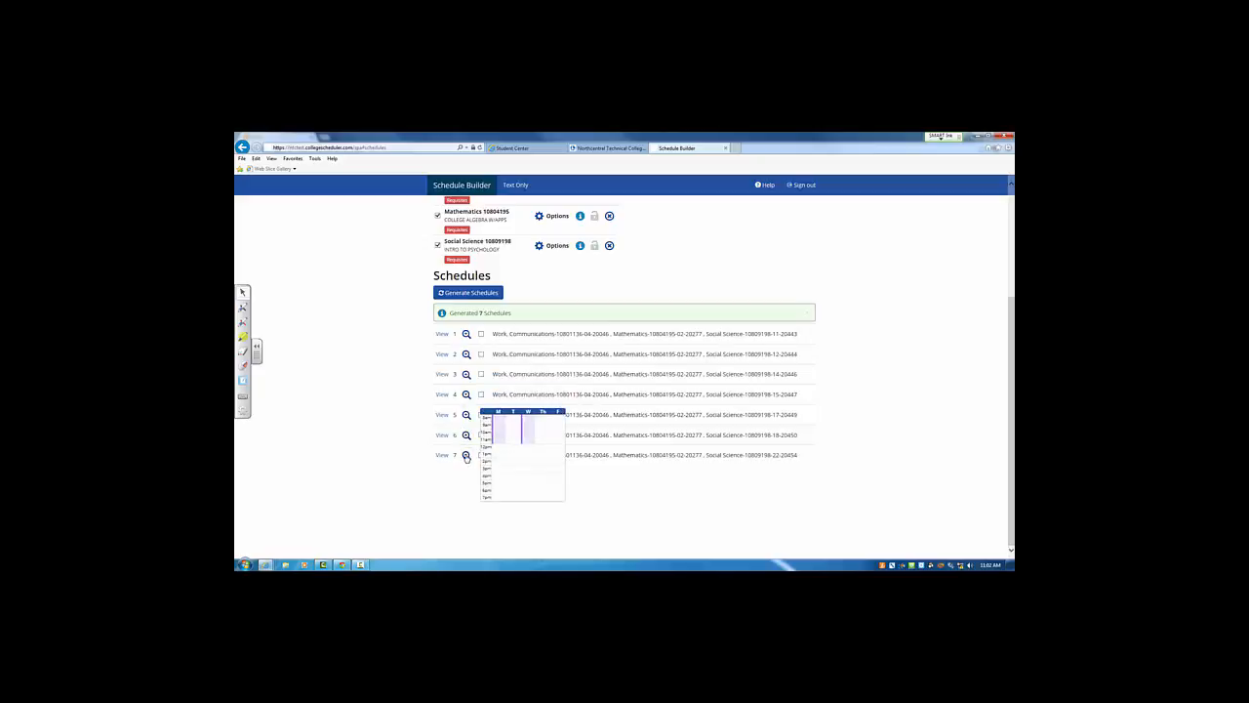
{"action": "mouse_move", "coordinate": [500, 410]}
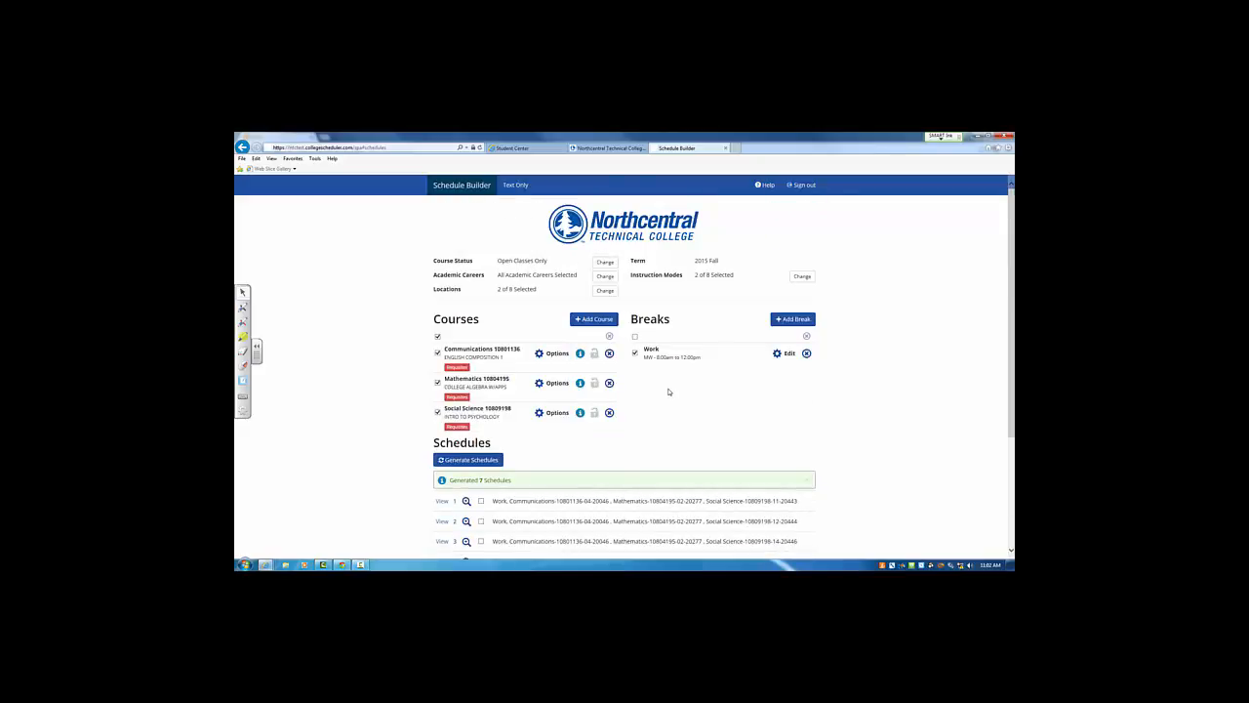
{"action": "mouse_move", "coordinate": [710, 301]}
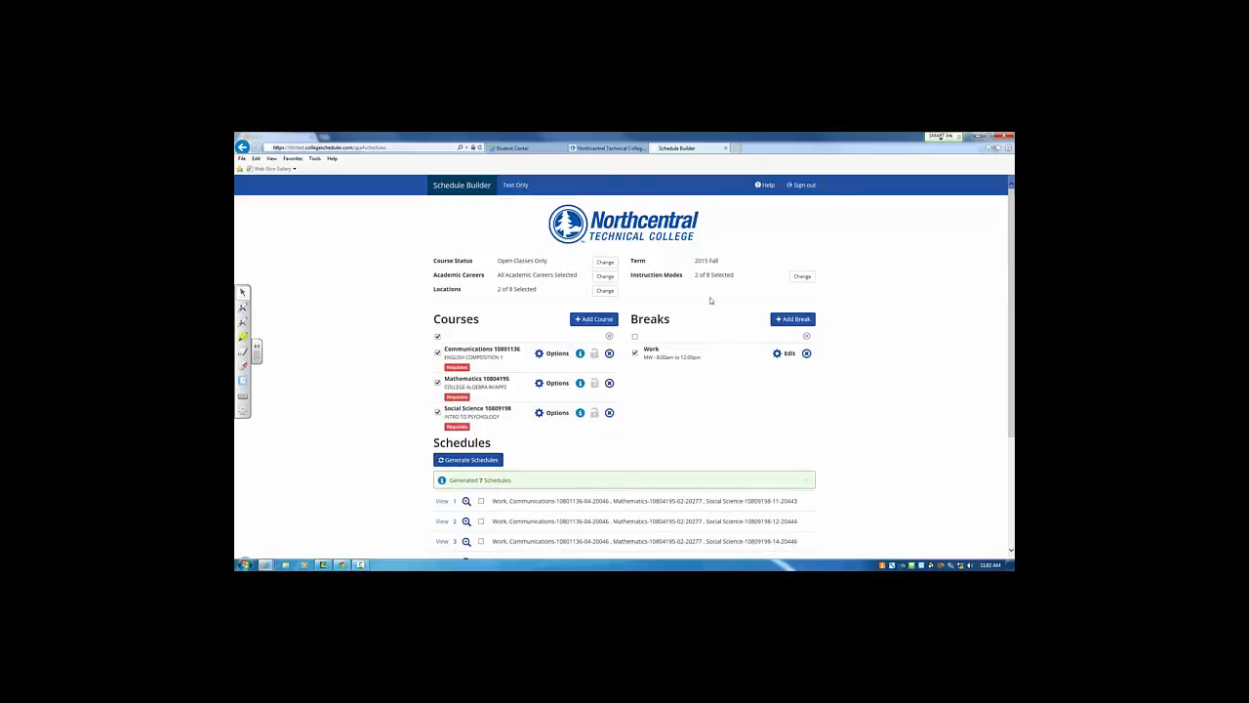
Step: Also allow Interactive Video Conferencing as a mode and review the longer schedule list
{"action": "left_click", "coordinate": [800, 277]}
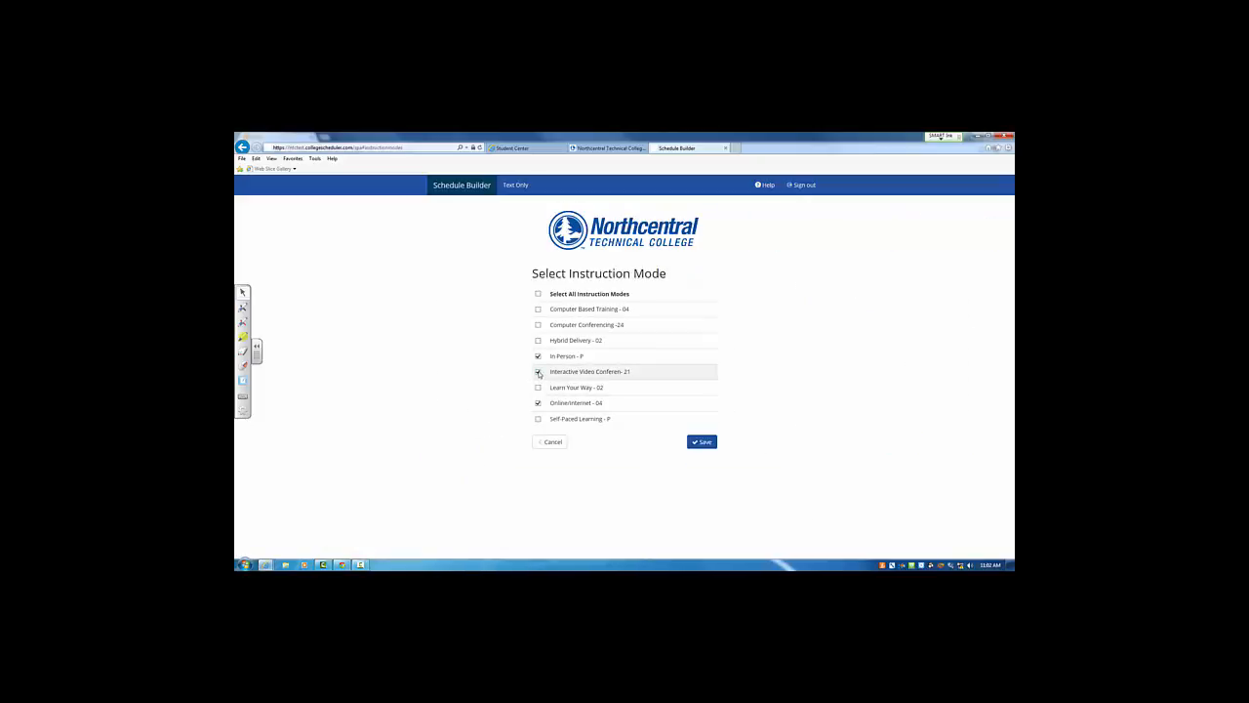
{"action": "left_click", "coordinate": [539, 371]}
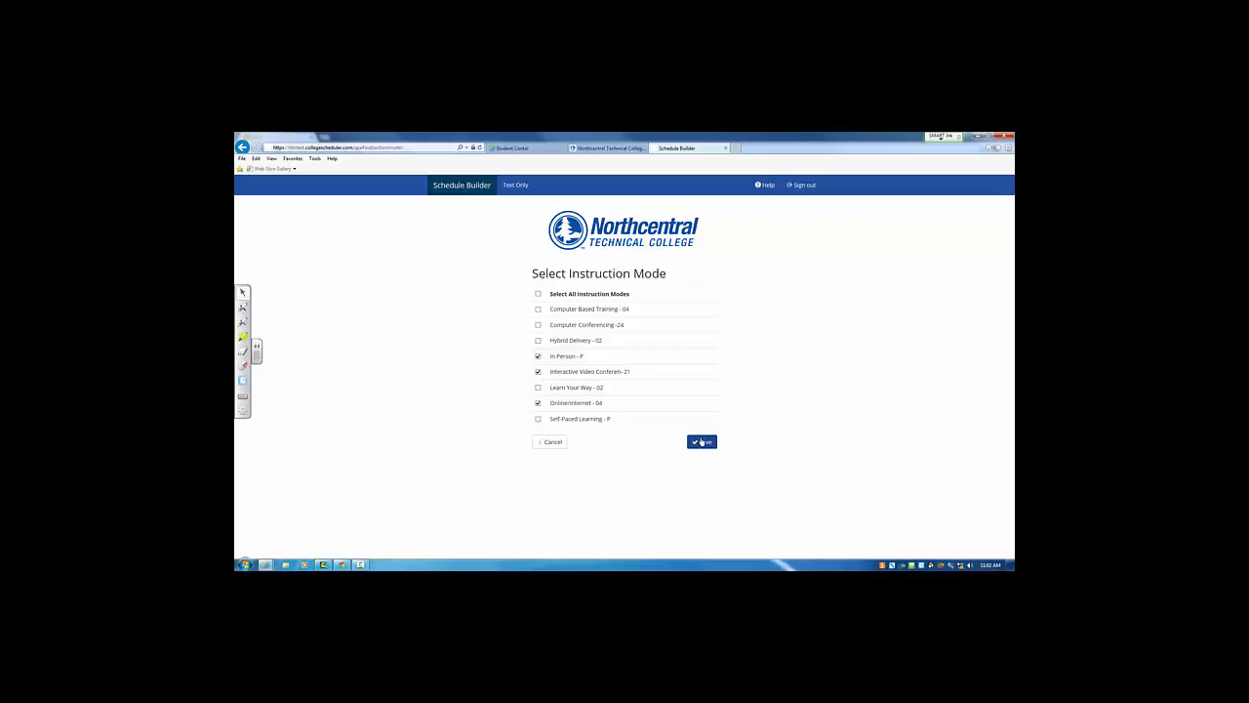
{"action": "left_click", "coordinate": [703, 441]}
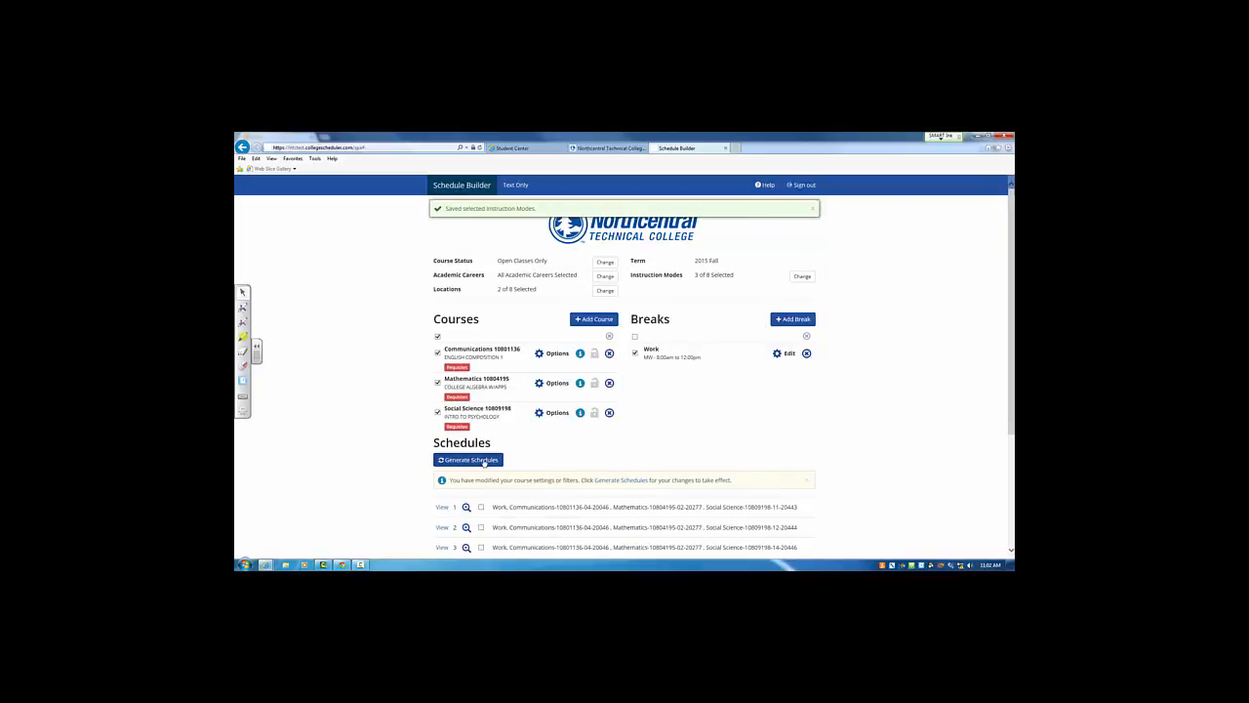
{"action": "scroll", "scroll_direction": "down", "scroll_amount": 3}
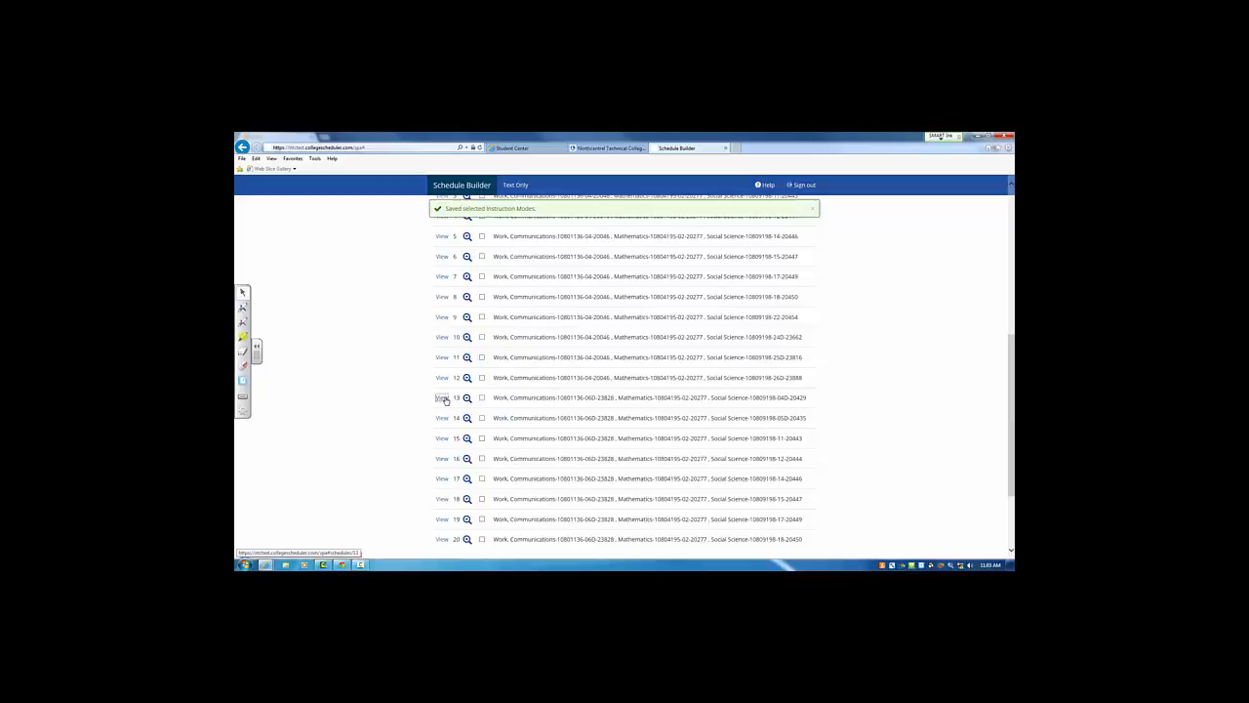
Step: View a generated schedule and send it to the myNTC enrollment Shopping Cart, confirming with OK
{"action": "left_click", "coordinate": [441, 398]}
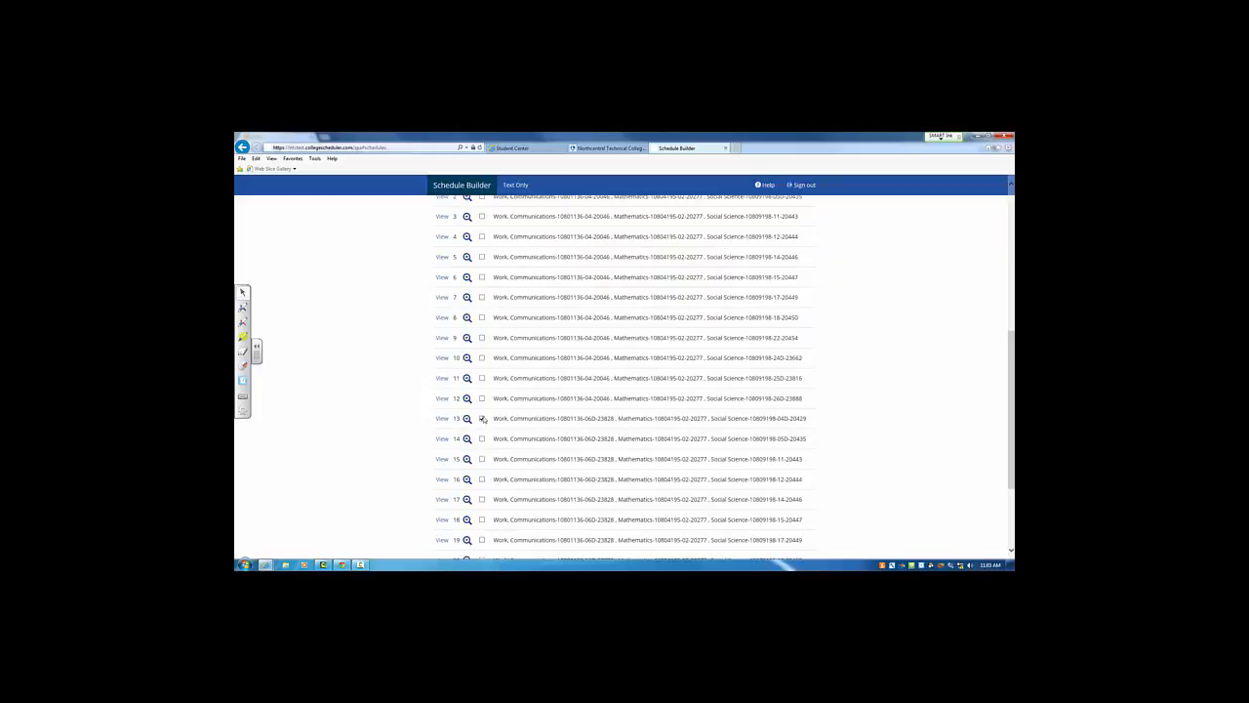
{"action": "left_click", "coordinate": [480, 418]}
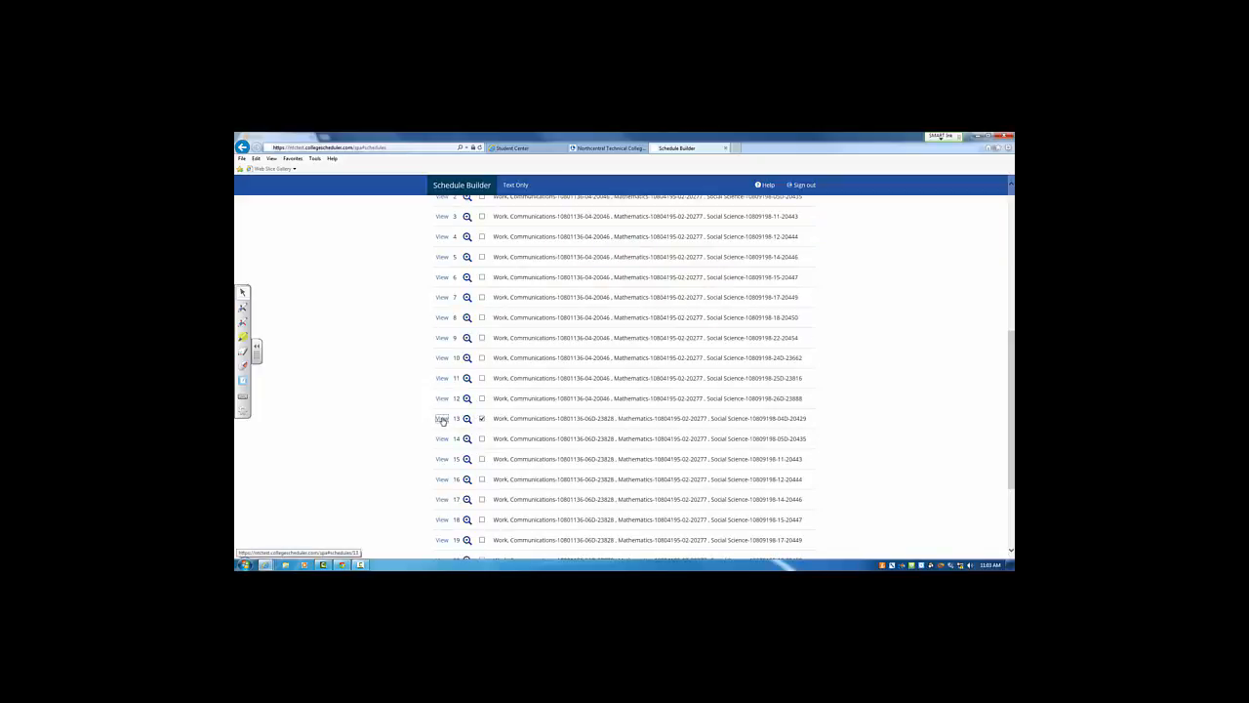
{"action": "left_click", "coordinate": [441, 417]}
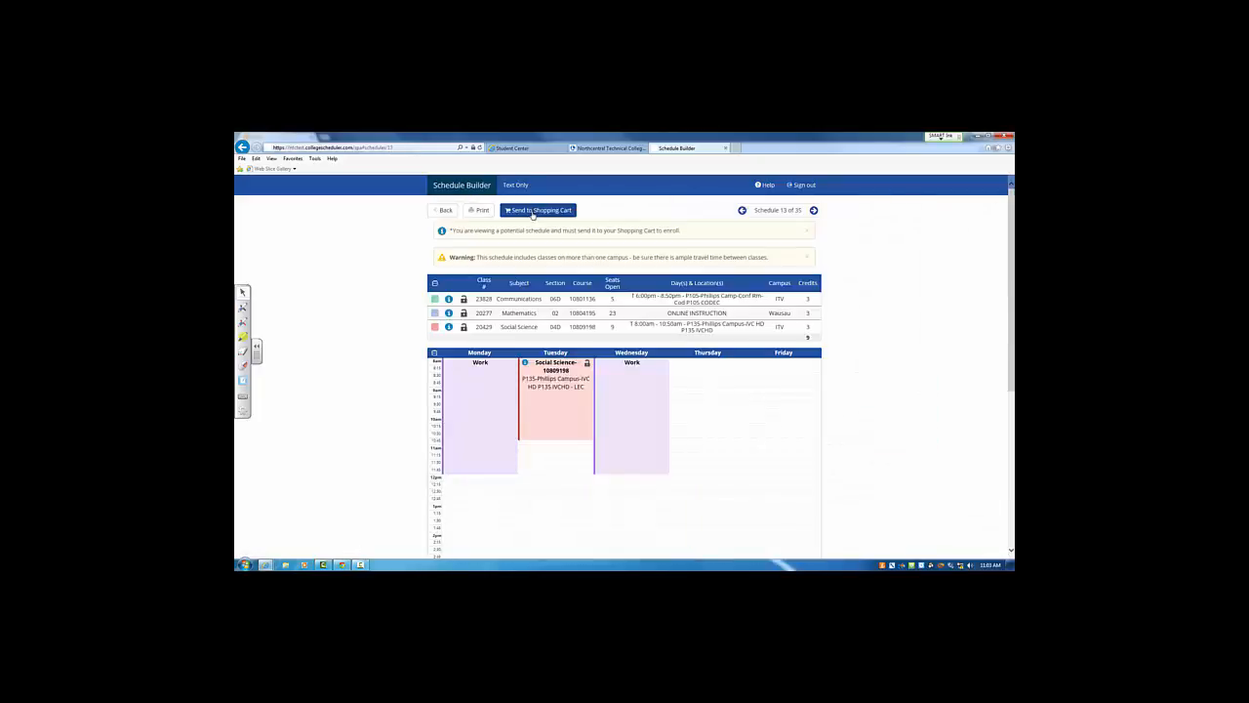
{"action": "left_click", "coordinate": [539, 210]}
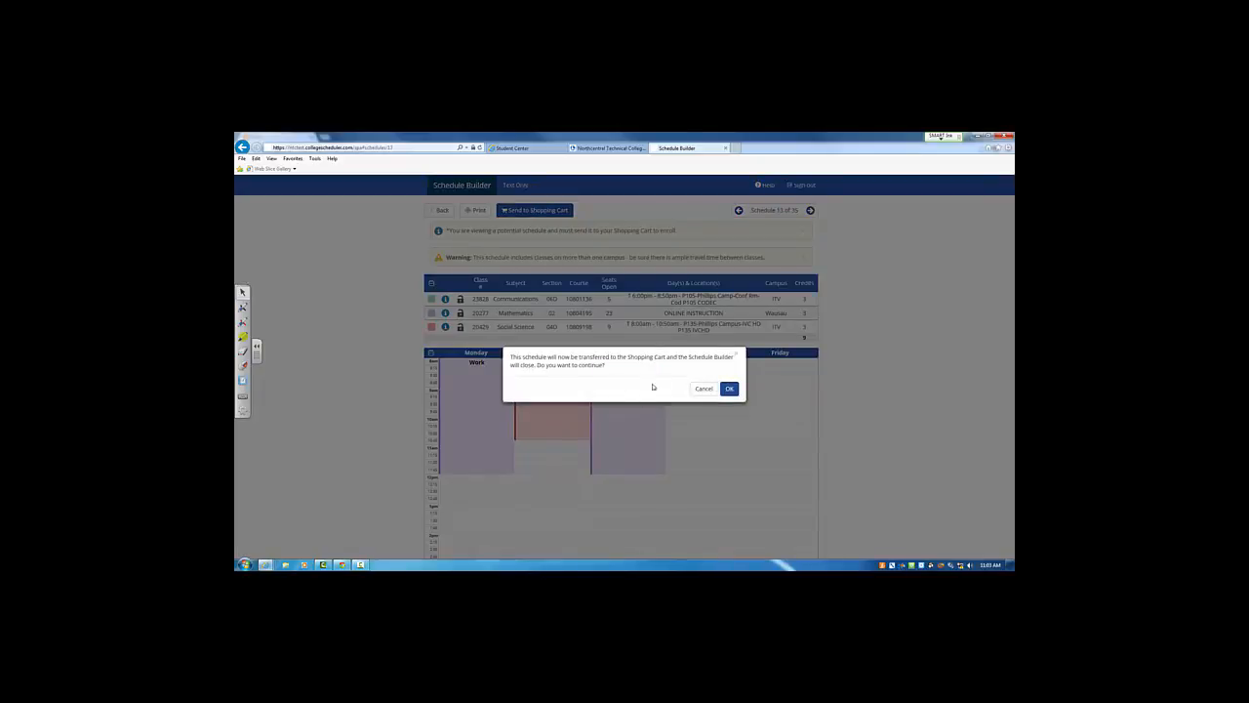
{"action": "left_click", "coordinate": [730, 389]}
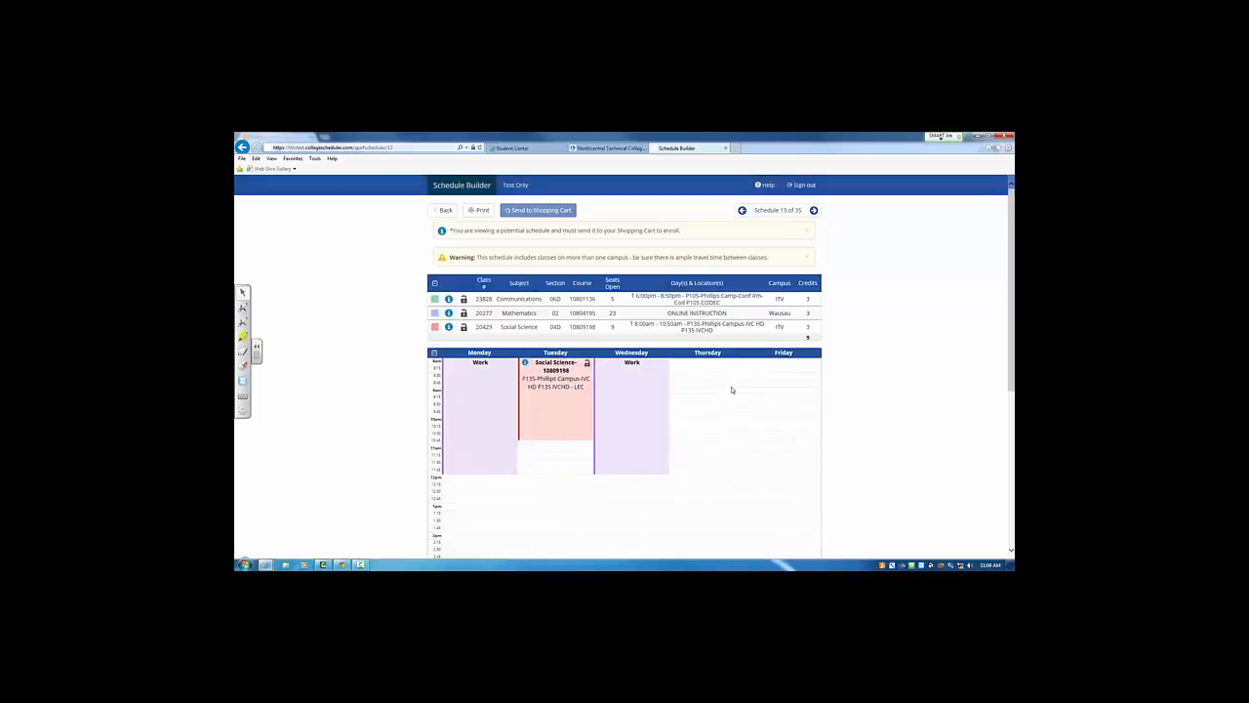
{"action": "left_click", "coordinate": [539, 211]}
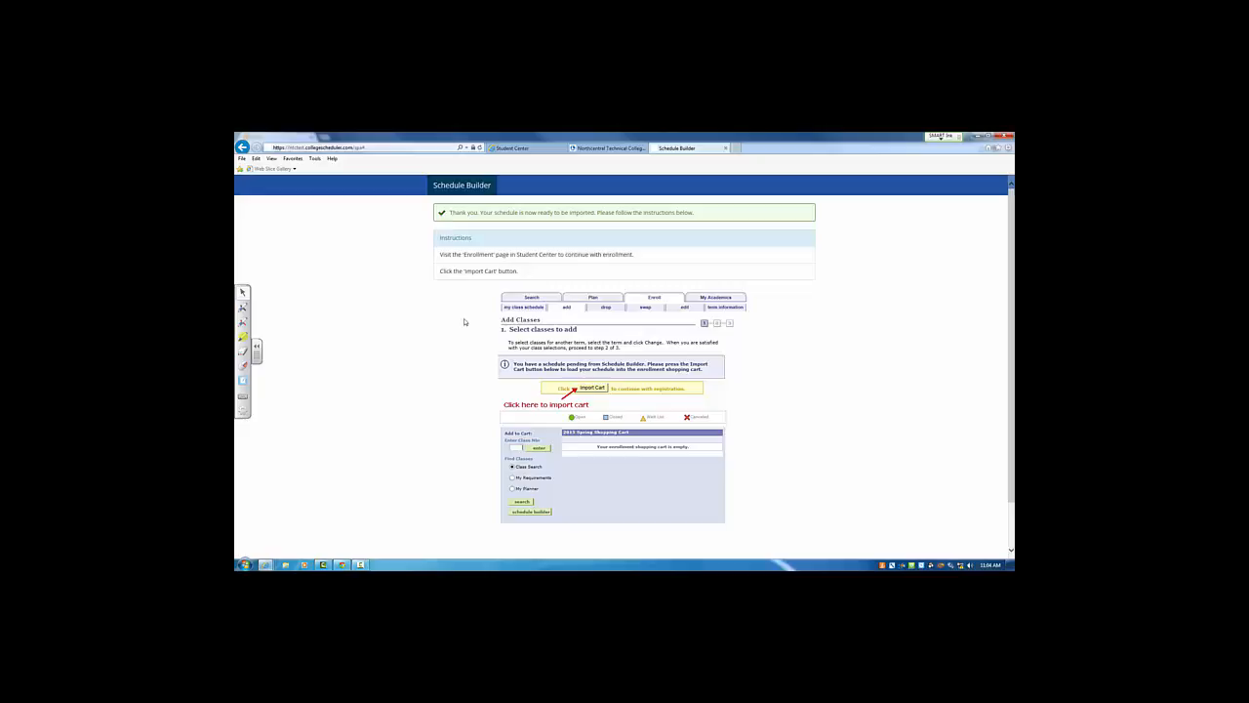
{"action": "mouse_move", "coordinate": [501, 347]}
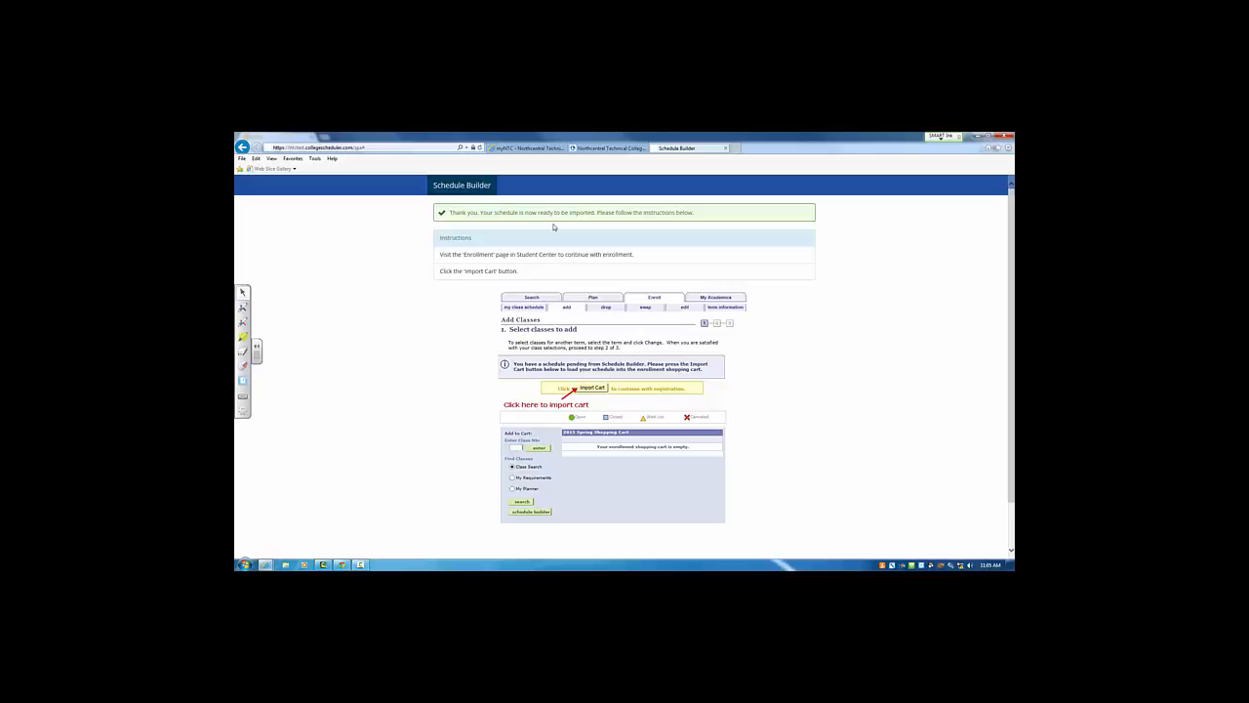
{"action": "mouse_move", "coordinate": [392, 390]}
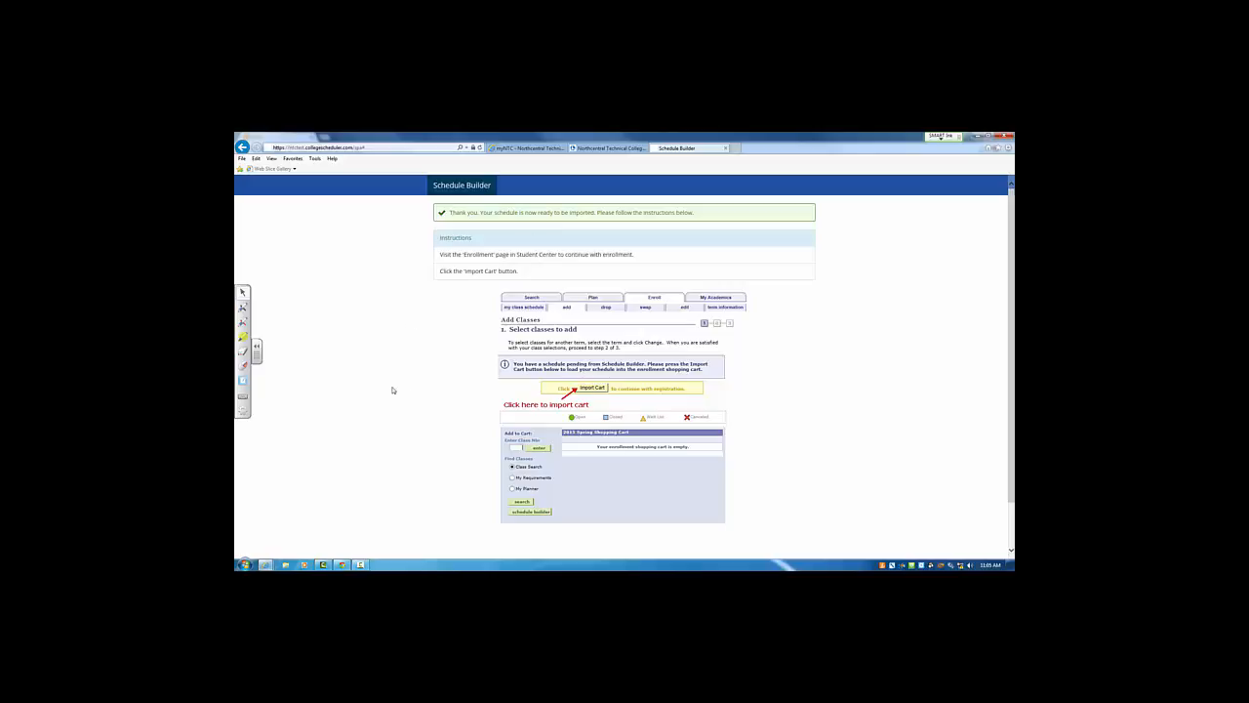
{"action": "mouse_move", "coordinate": [679, 160]}
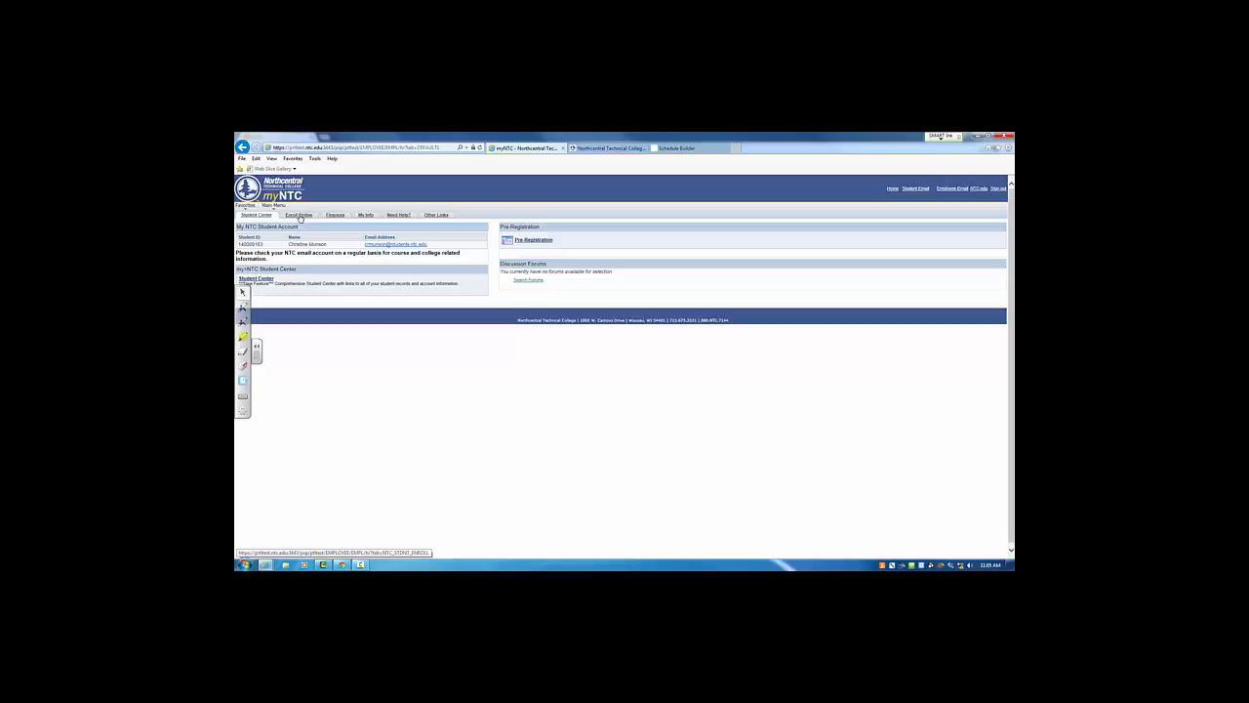
Step: Reach the Enrollment Shopping Cart's Add Classes page for the selected term in Student Center
{"action": "left_click", "coordinate": [301, 214]}
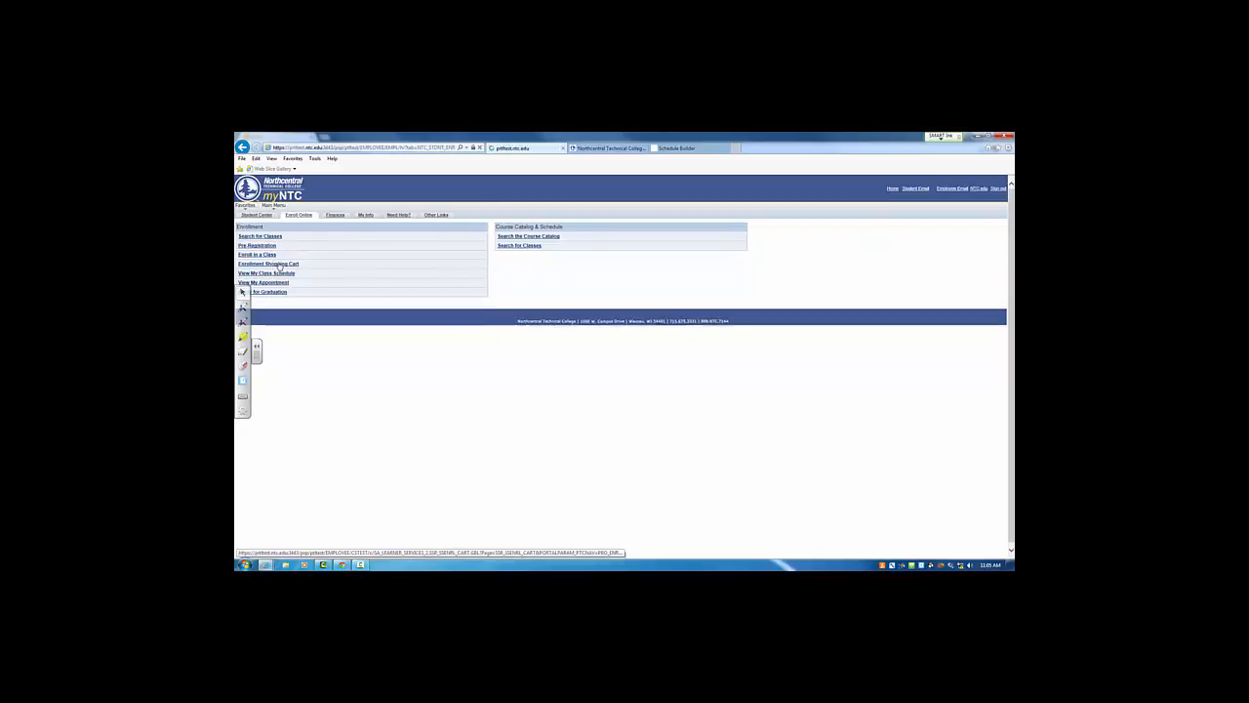
{"action": "left_click", "coordinate": [269, 264]}
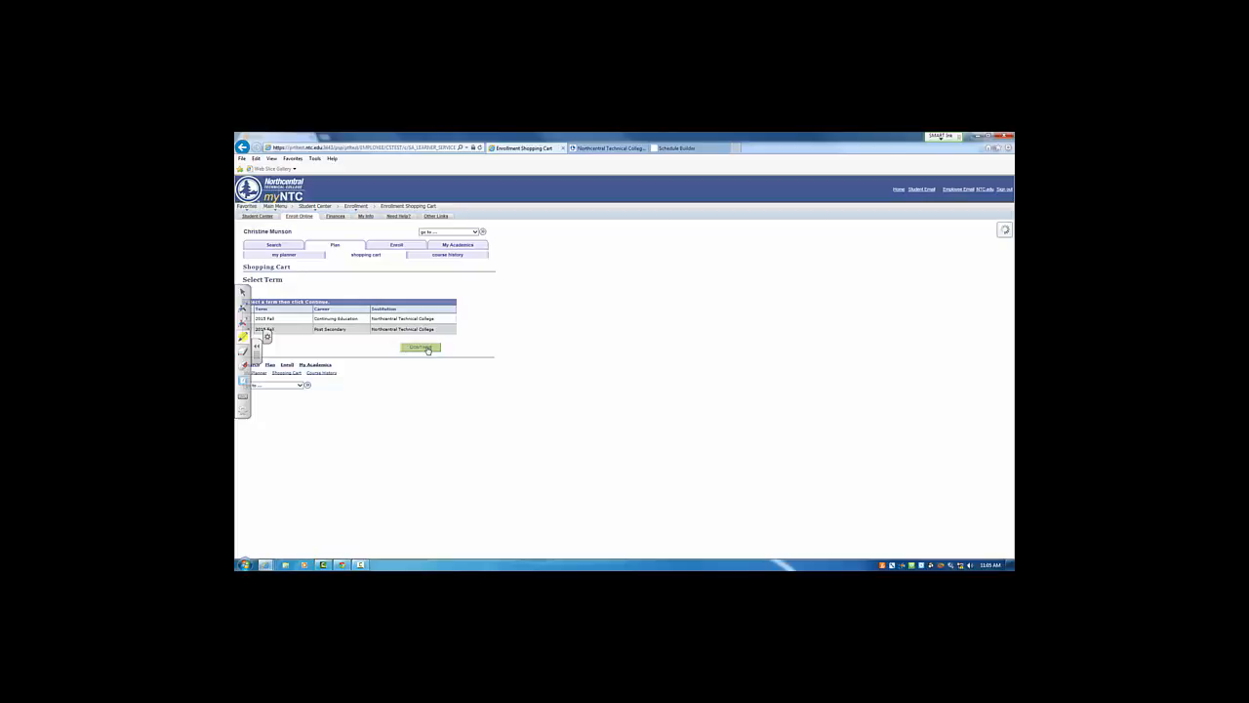
{"action": "left_click", "coordinate": [421, 347]}
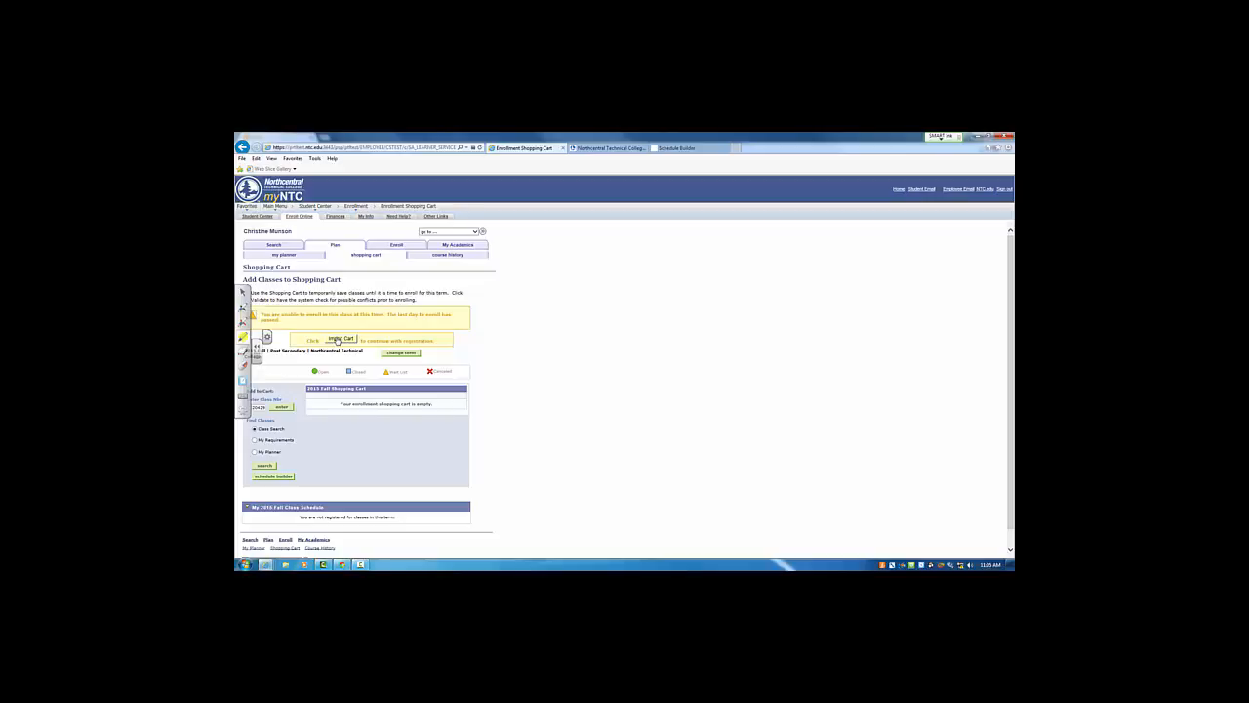
{"action": "mouse_move", "coordinate": [386, 335]}
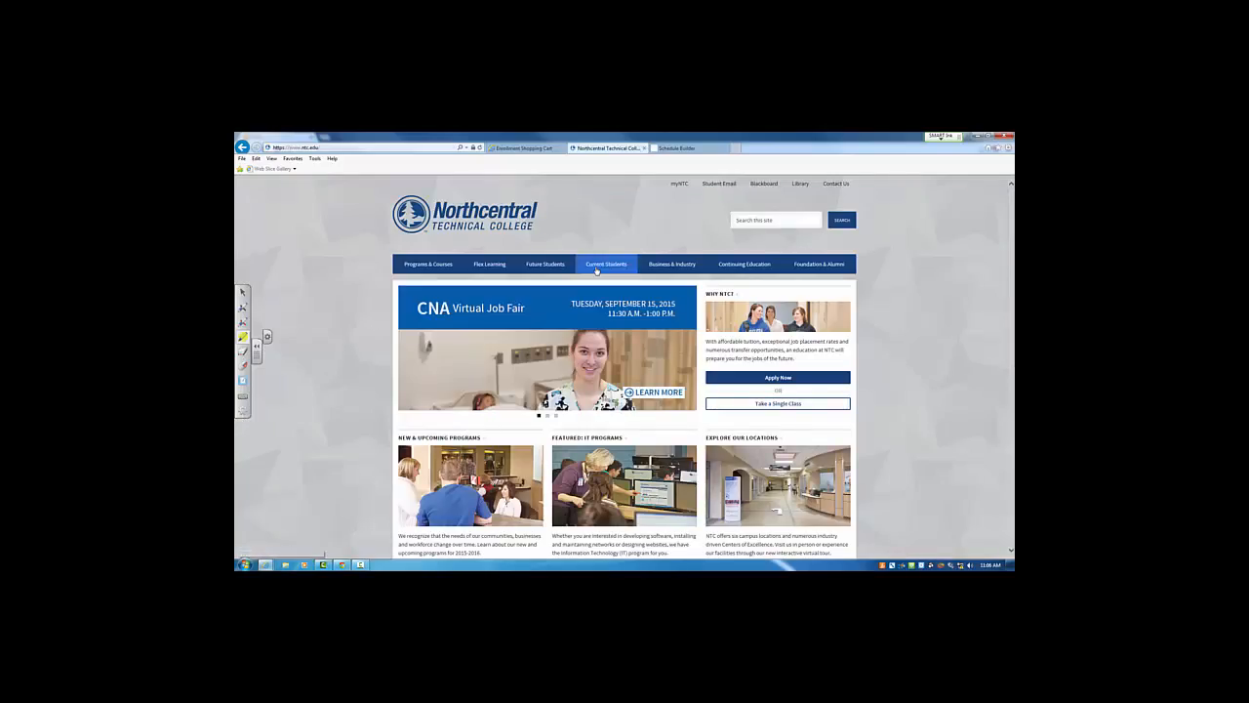
Step: Show the Find an Advisor directory under Current Students > Academic Advising
{"action": "left_click", "coordinate": [606, 264]}
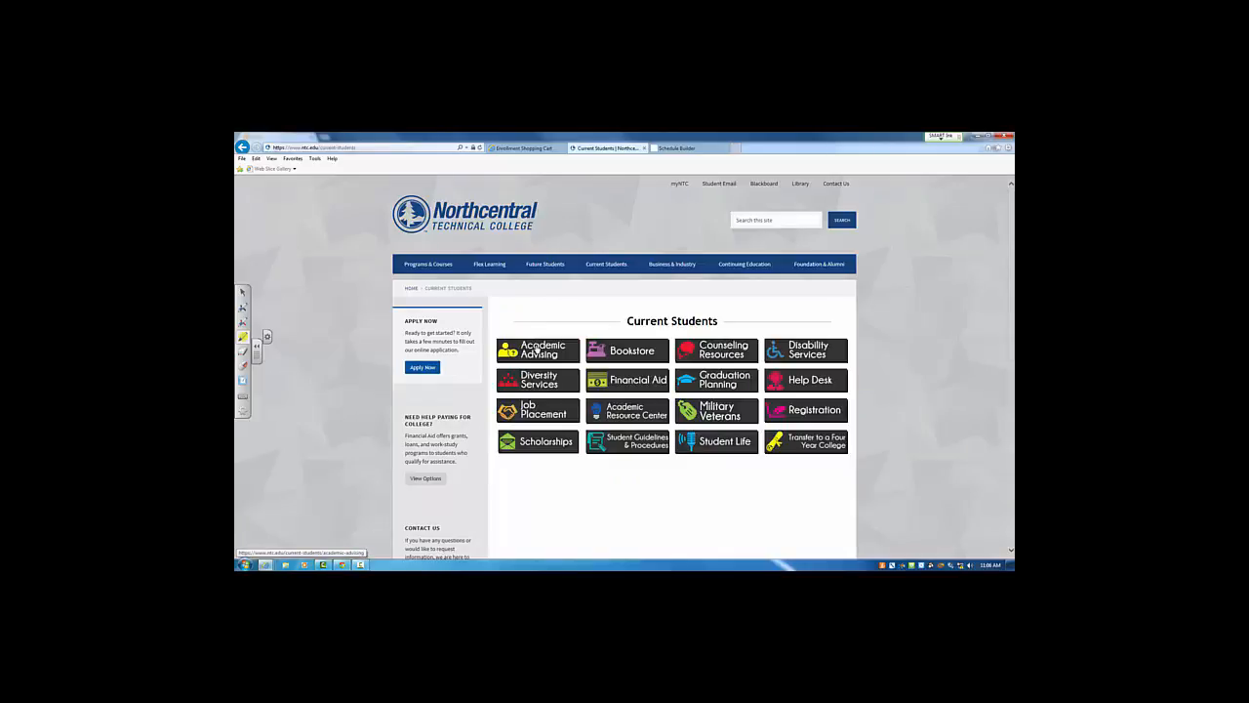
{"action": "left_click", "coordinate": [539, 349]}
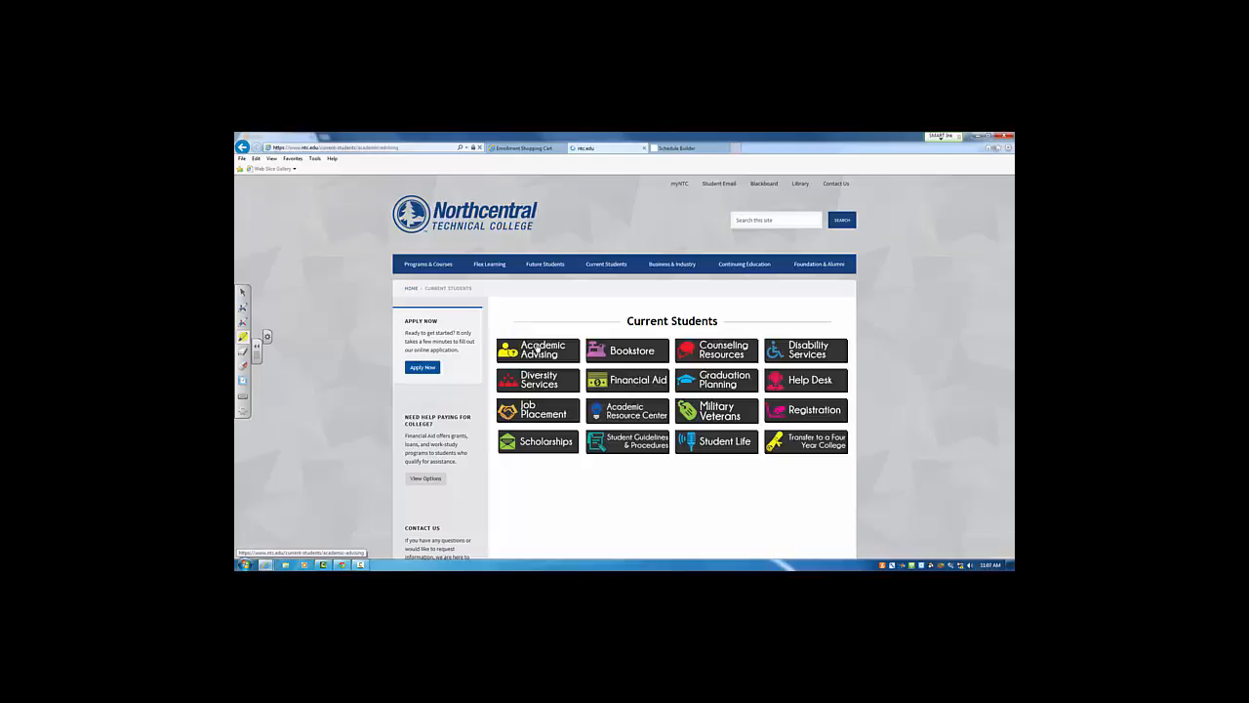
{"action": "left_click", "coordinate": [539, 351]}
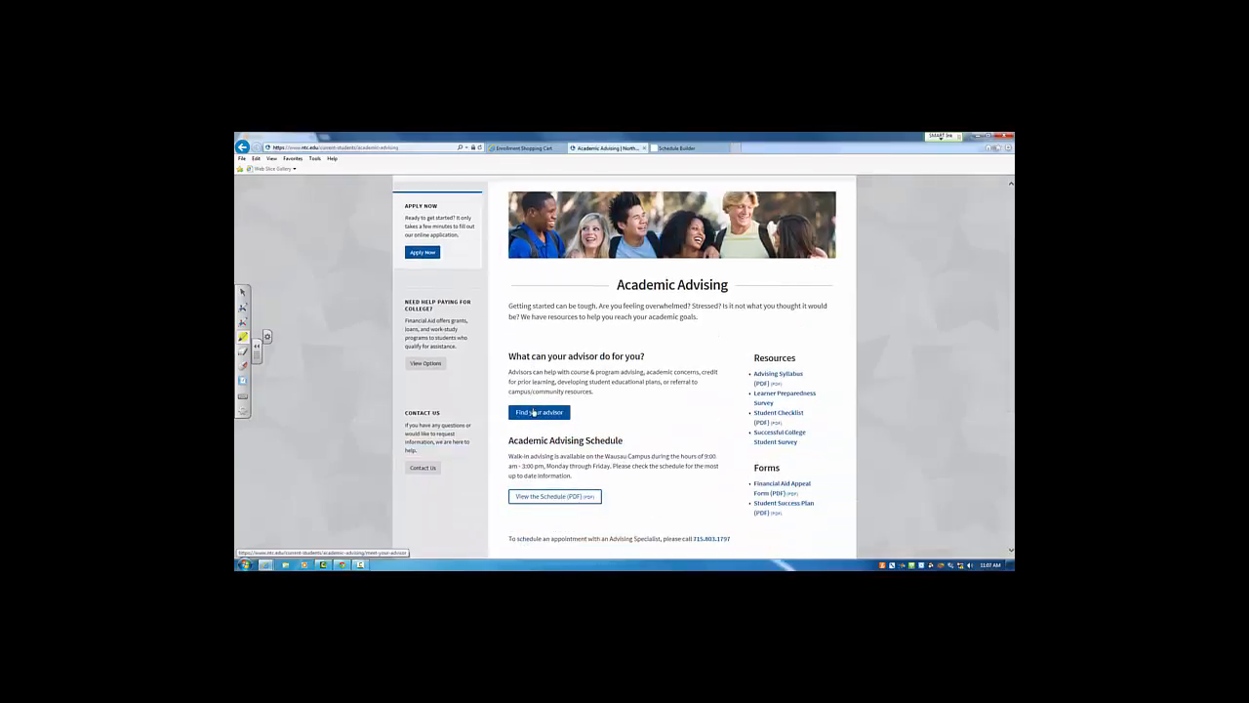
{"action": "left_click", "coordinate": [538, 410]}
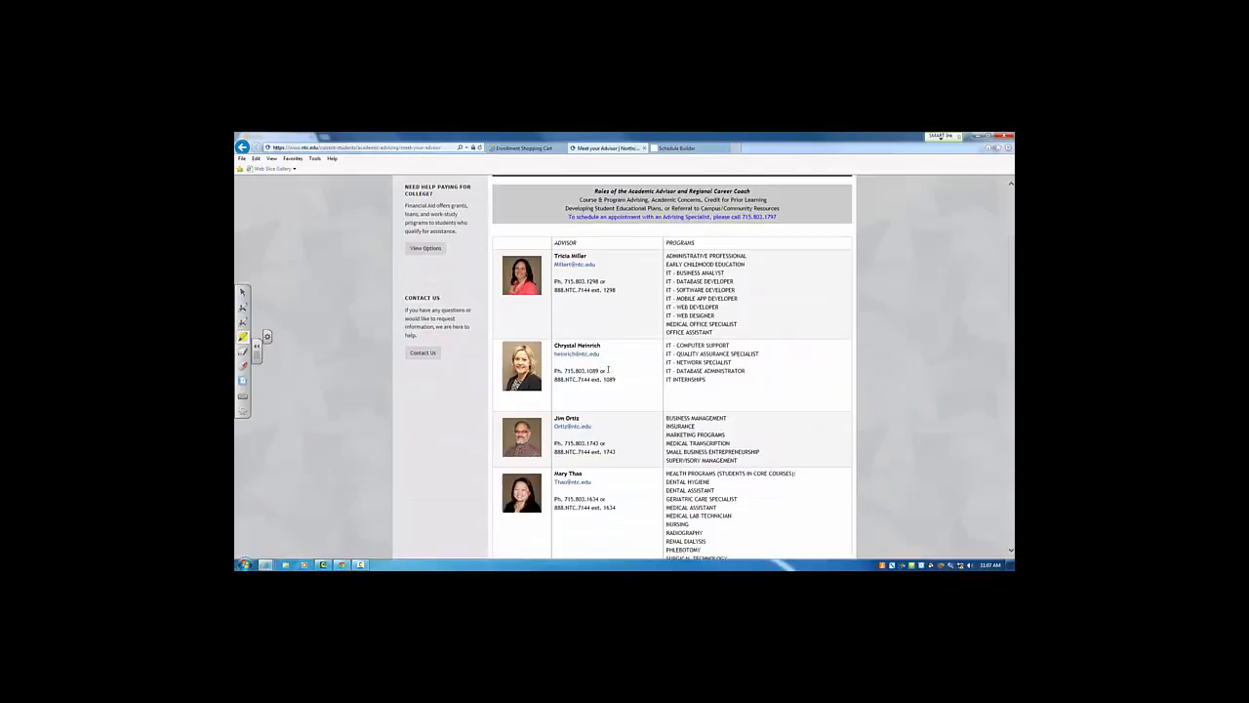